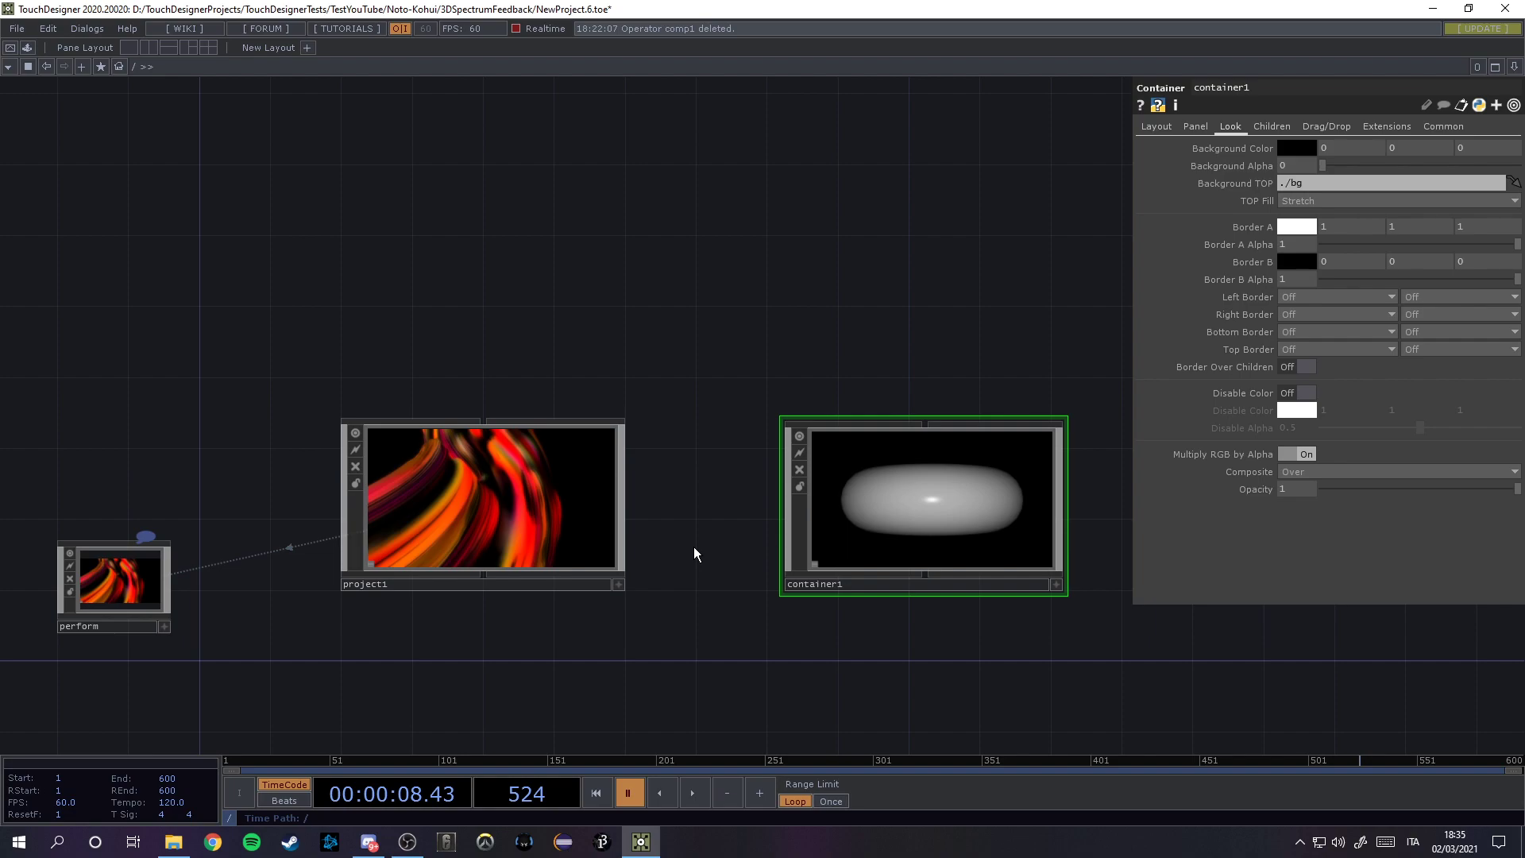
pyautogui.moveTo(718, 497)
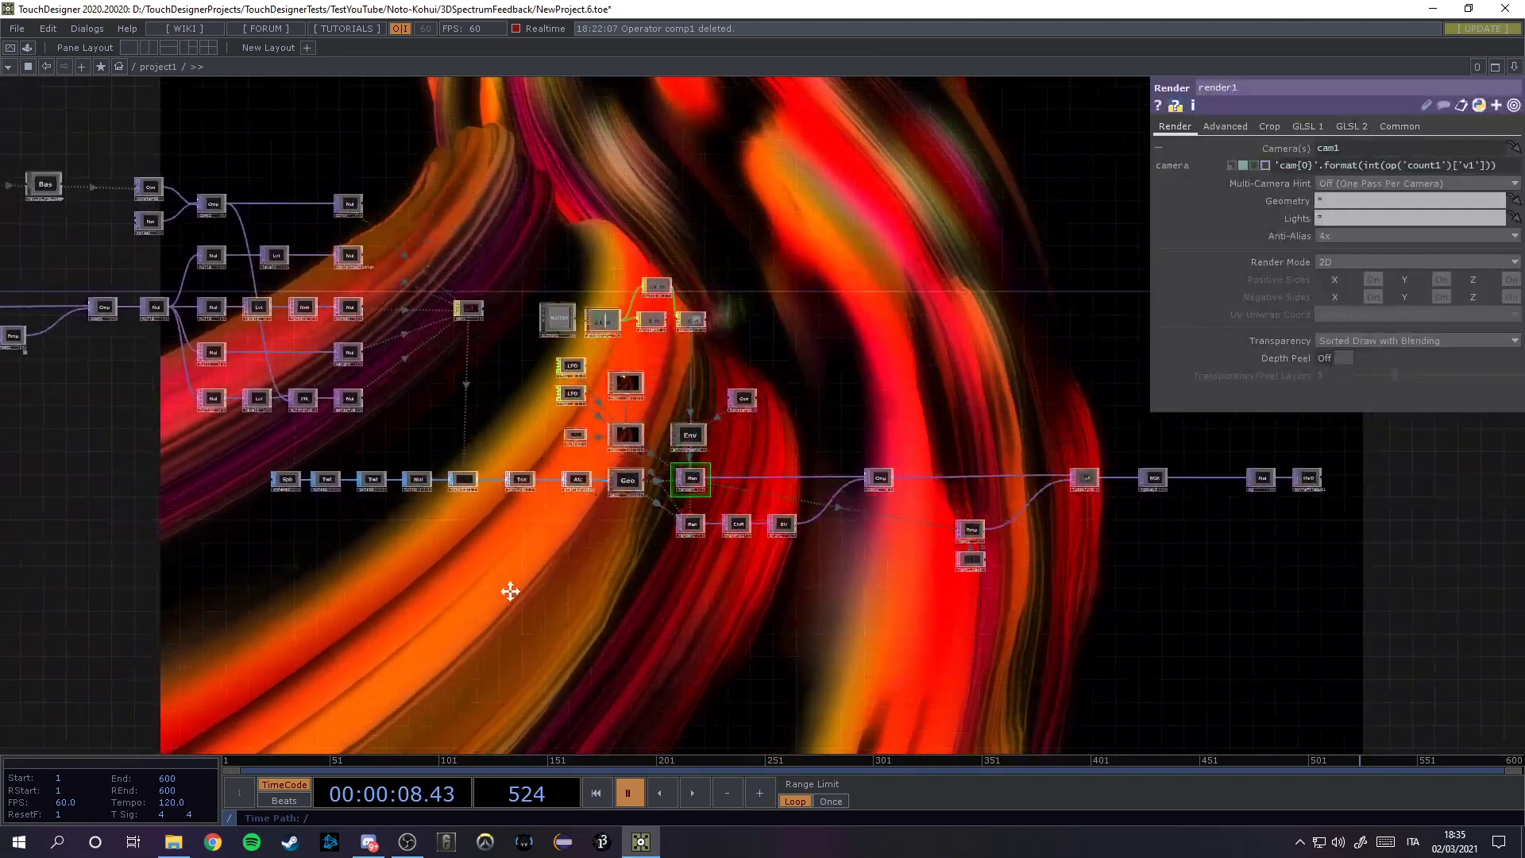
# Step: Inspect cam1 and cam2 inside project1, including cam1's LFO-driven position, then return to the root network
pyautogui.moveTo(510, 591); pyautogui.dragTo(642, 600)
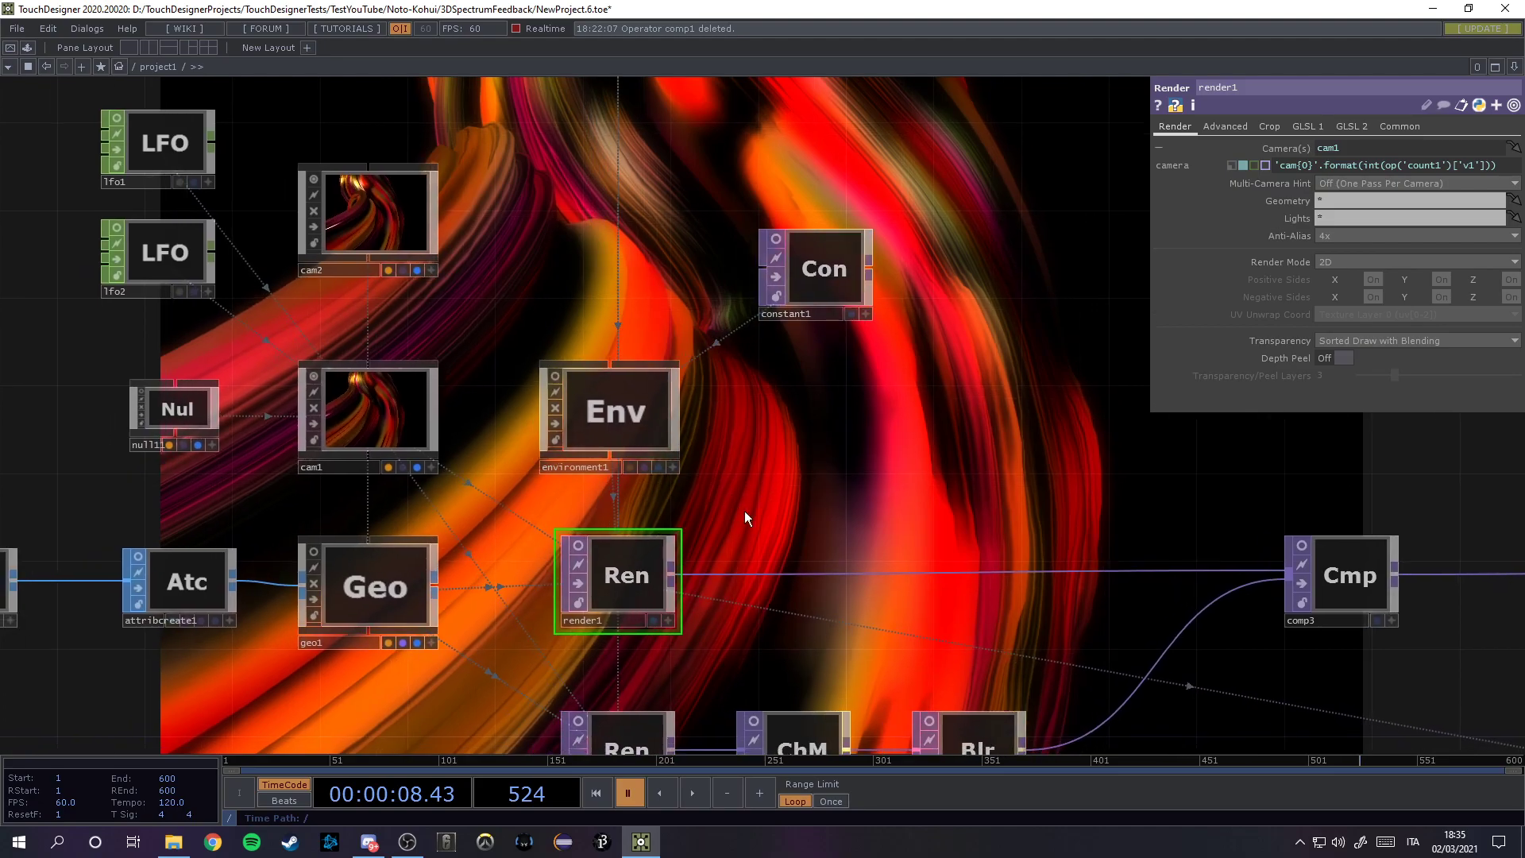
pyautogui.moveTo(405, 358)
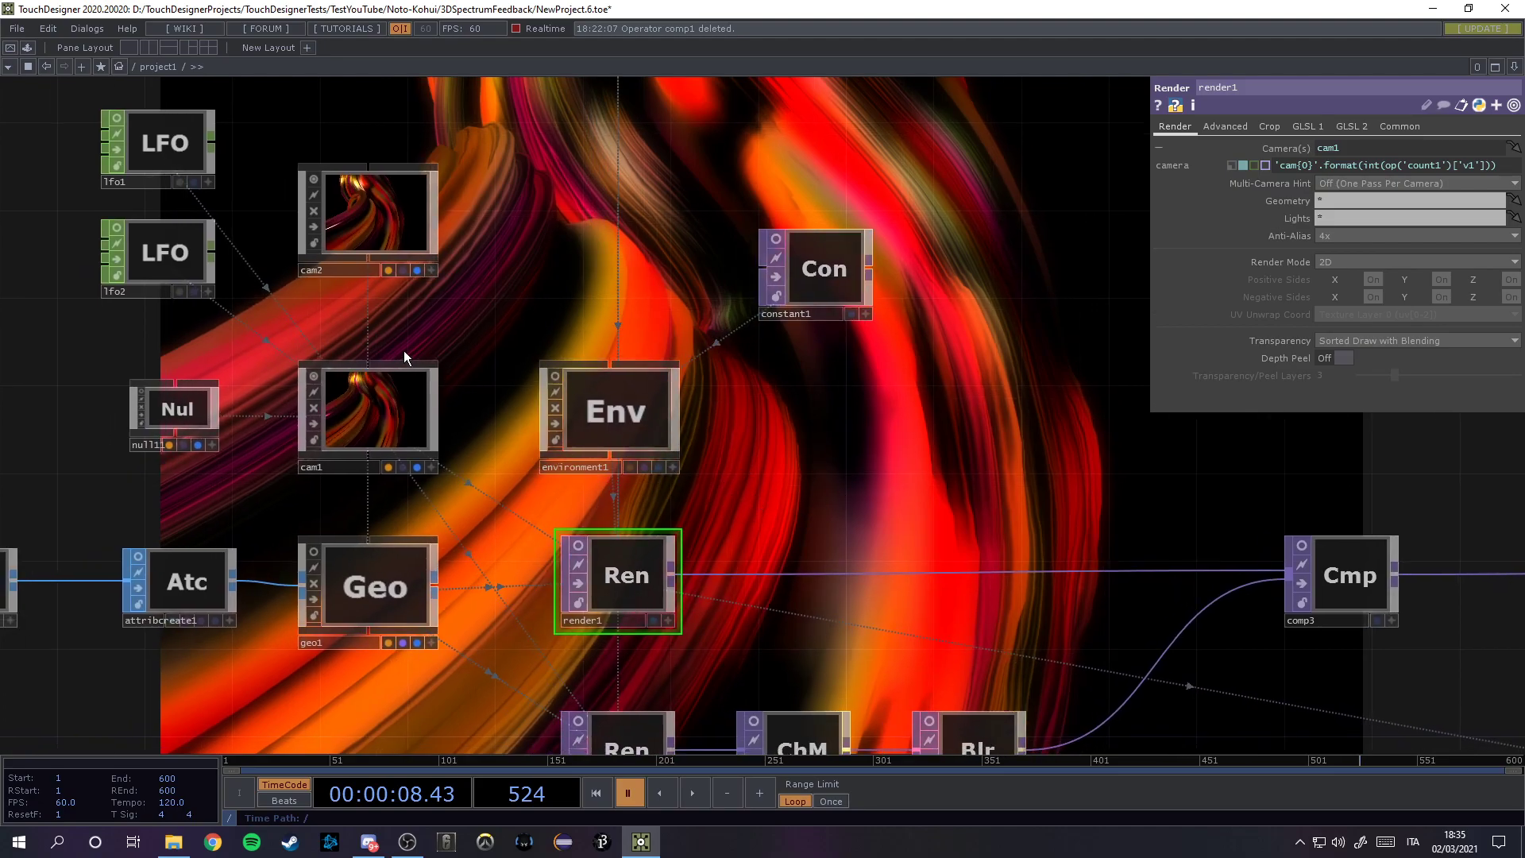
pyautogui.click(375, 408)
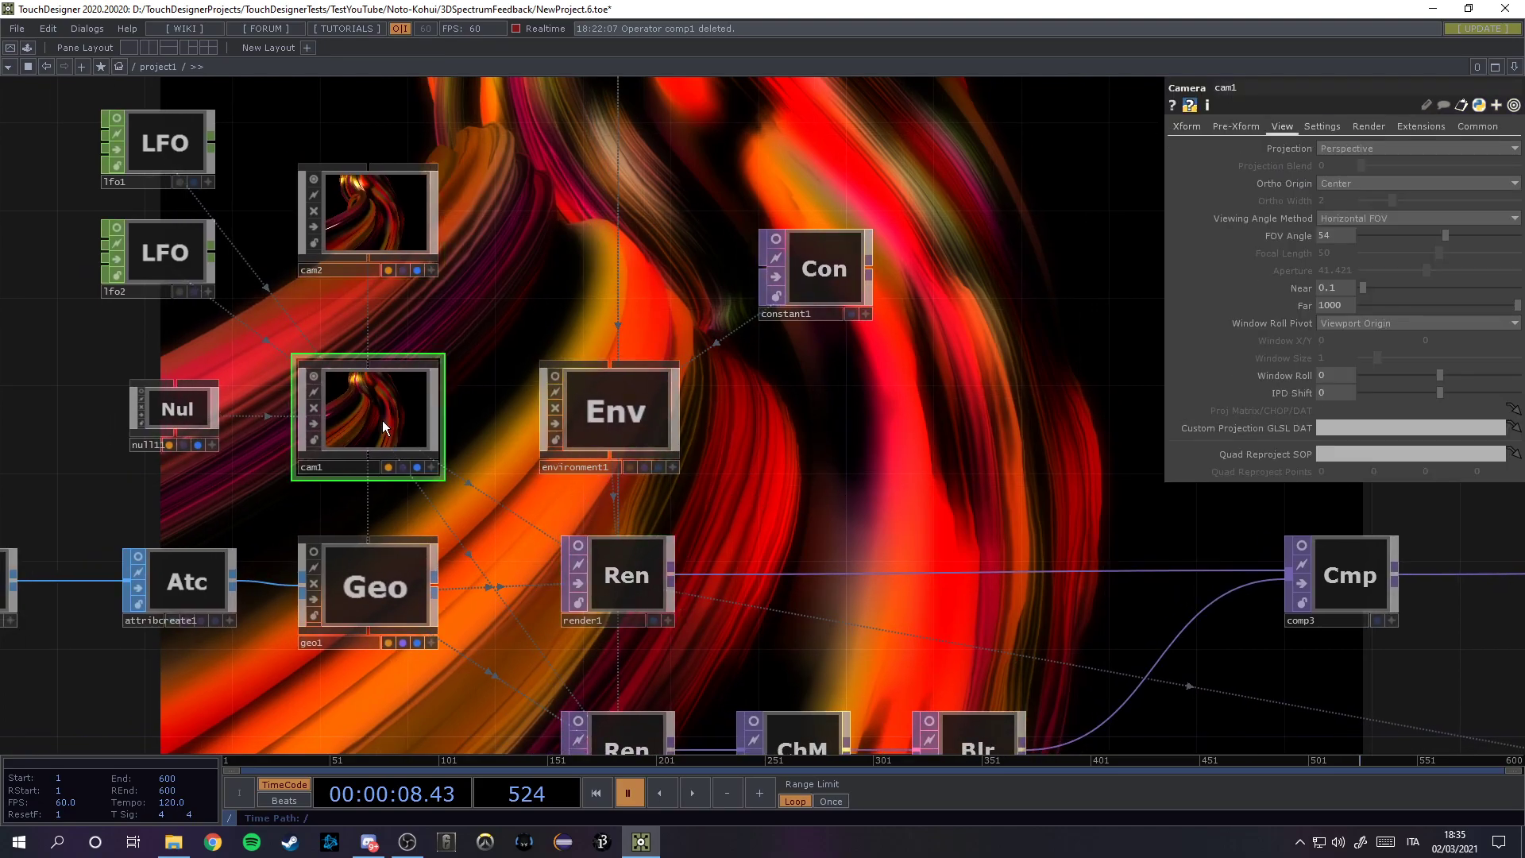
pyautogui.click(369, 209)
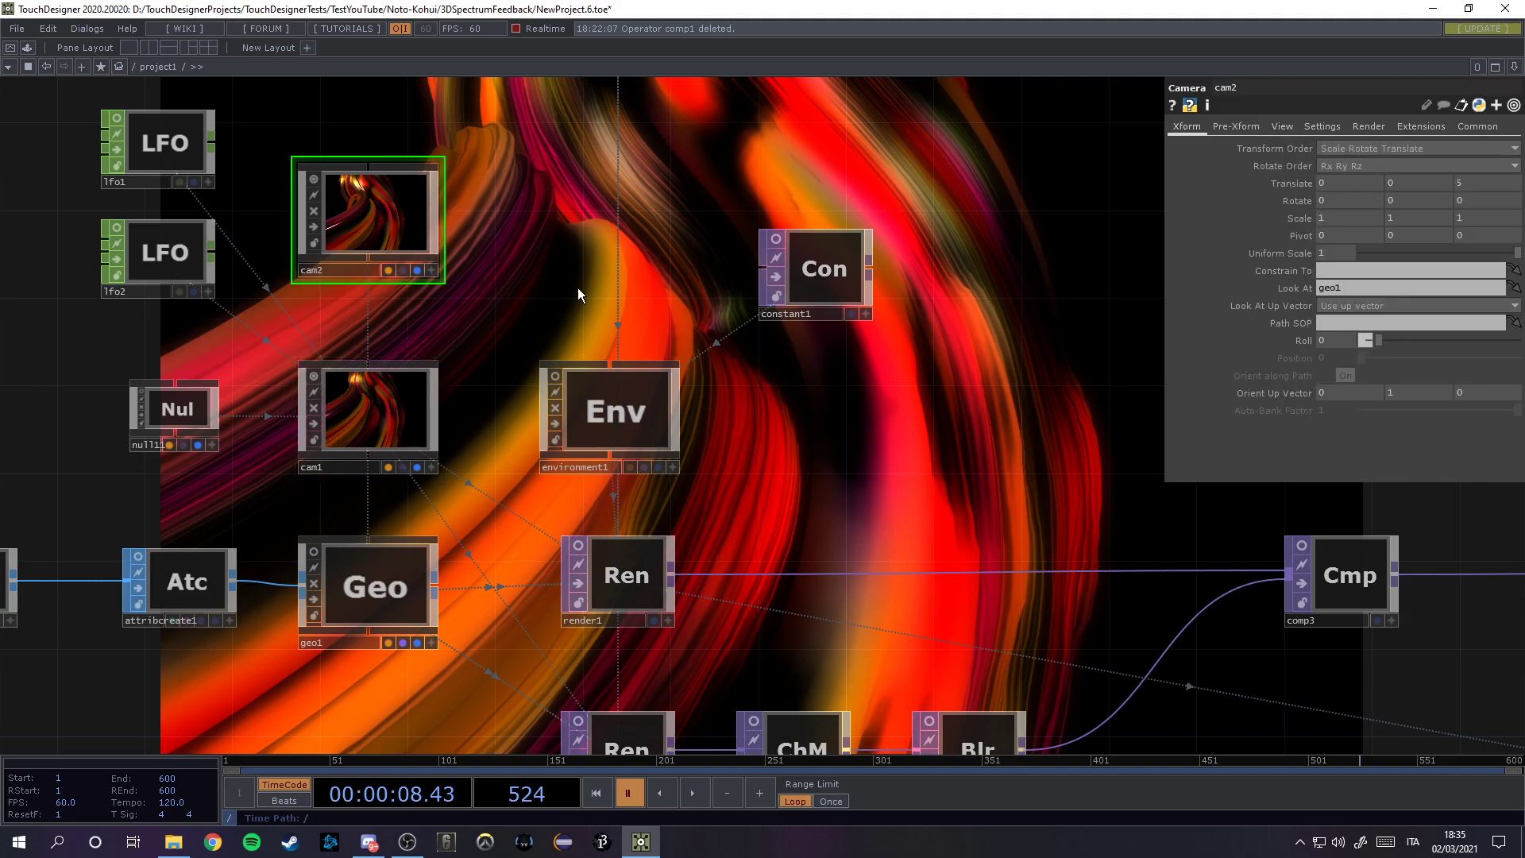
pyautogui.click(694, 793)
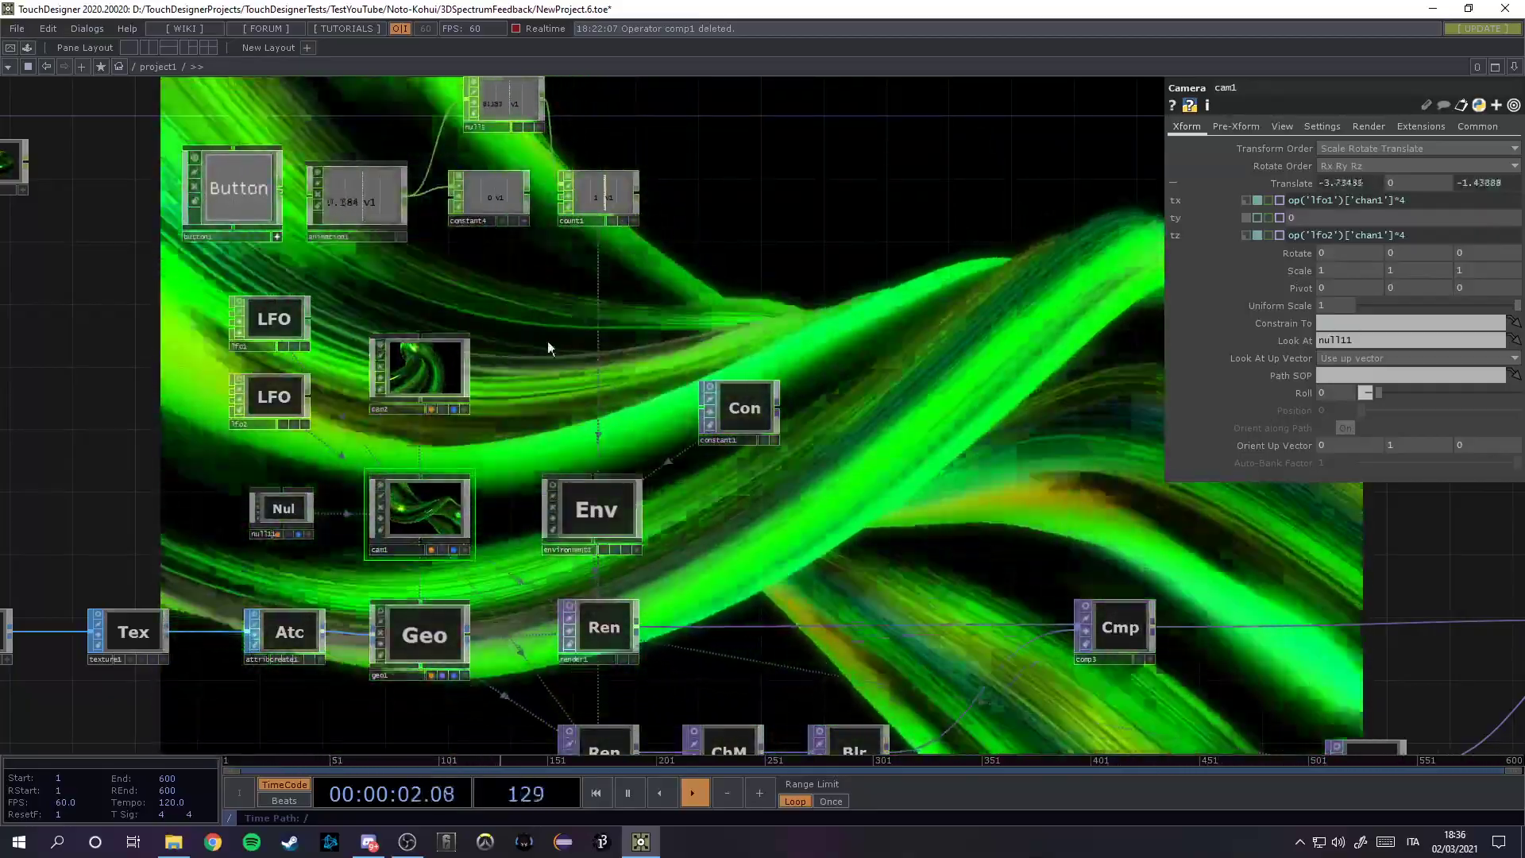
pyautogui.click(696, 791)
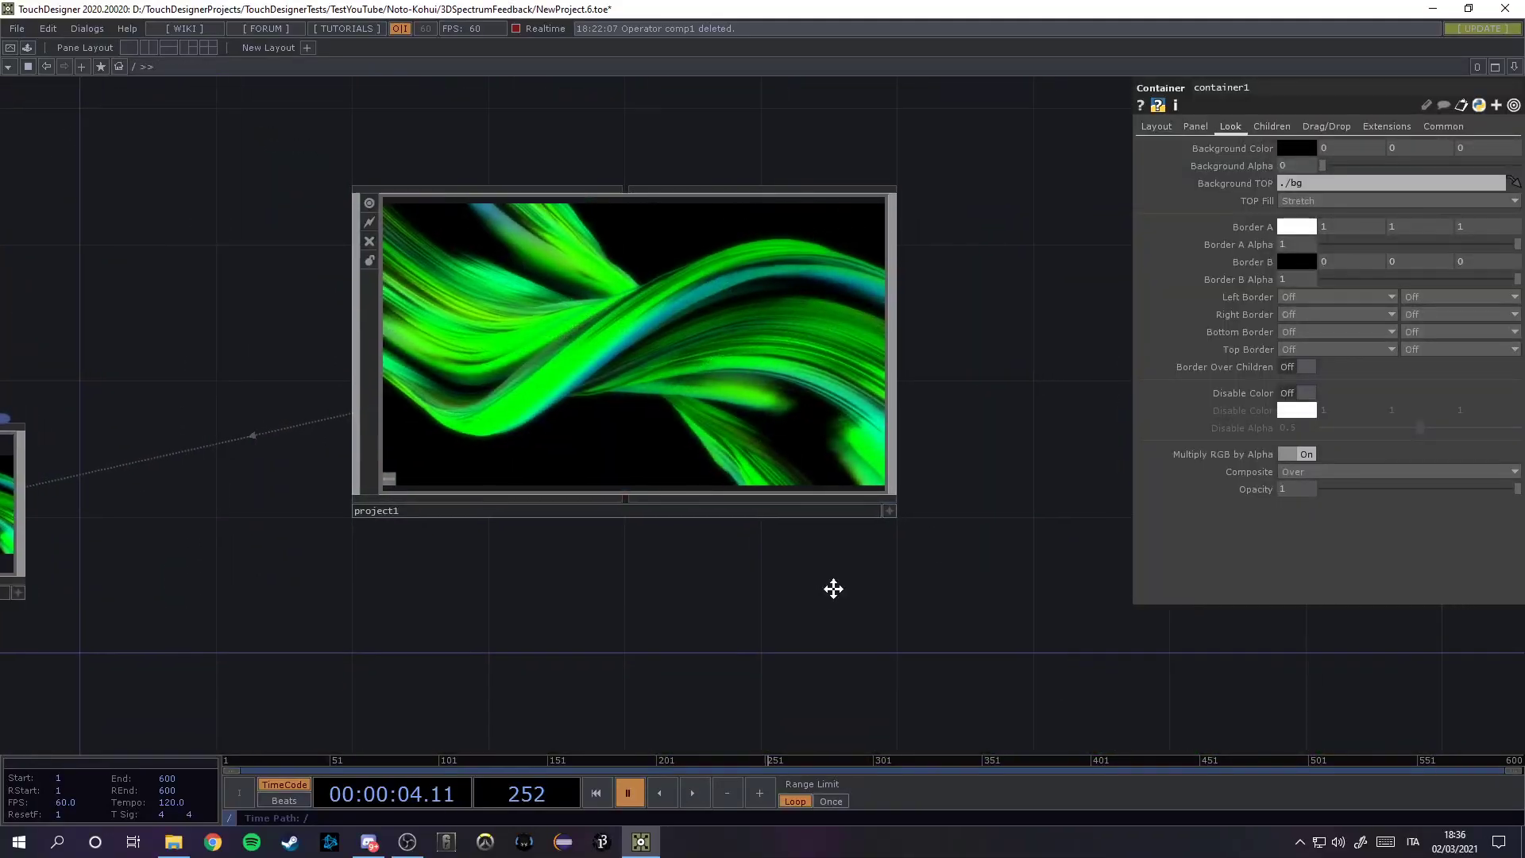
# Step: Enter container1 to see render1 using cam1 beside three cameras, a light and the count chain
pyautogui.doubleClick(632, 340)
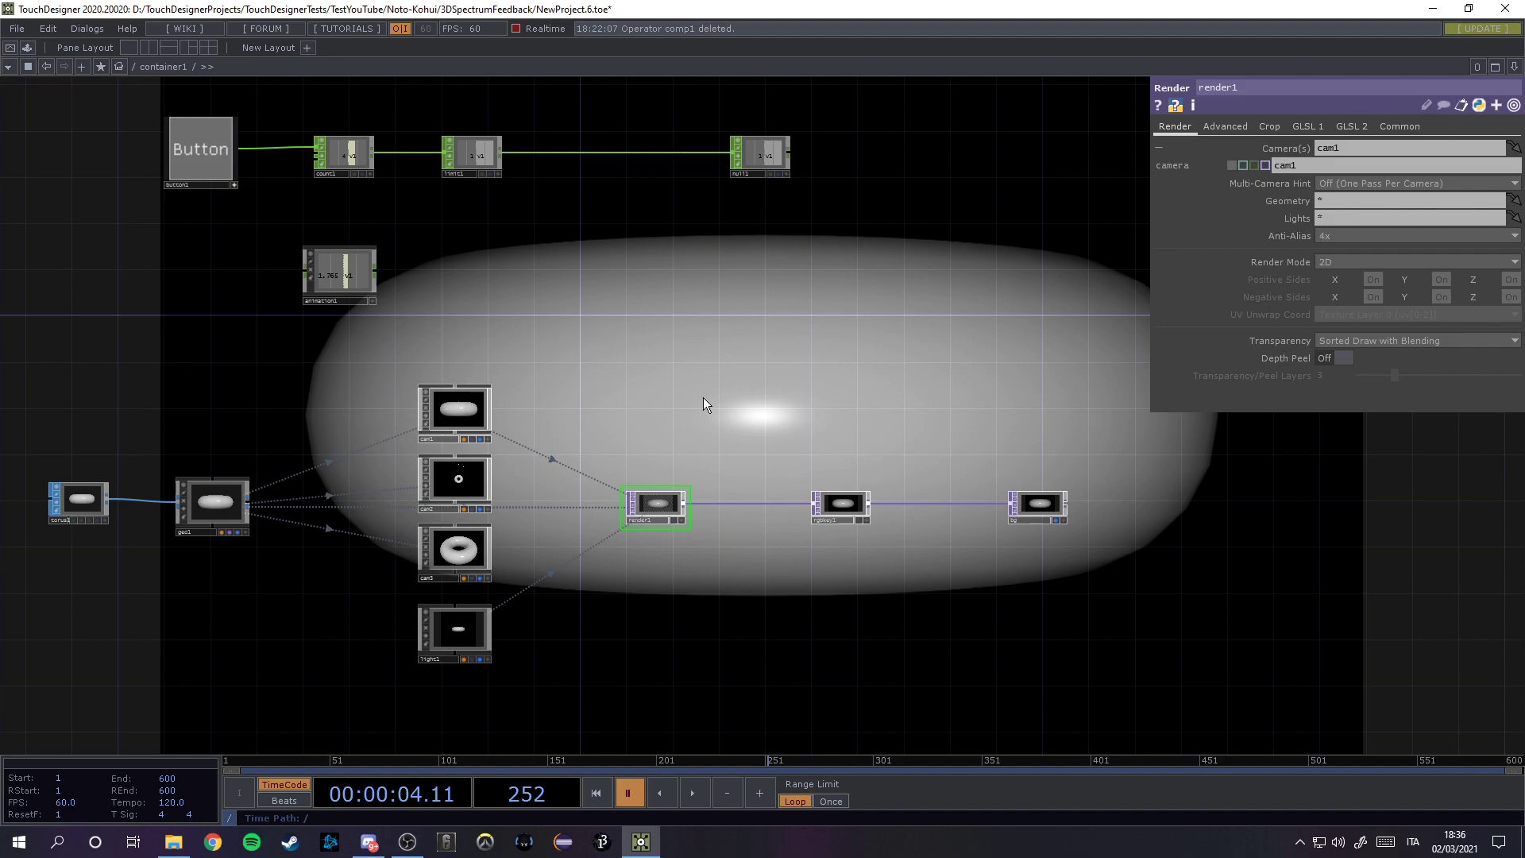
pyautogui.moveTo(102, 480)
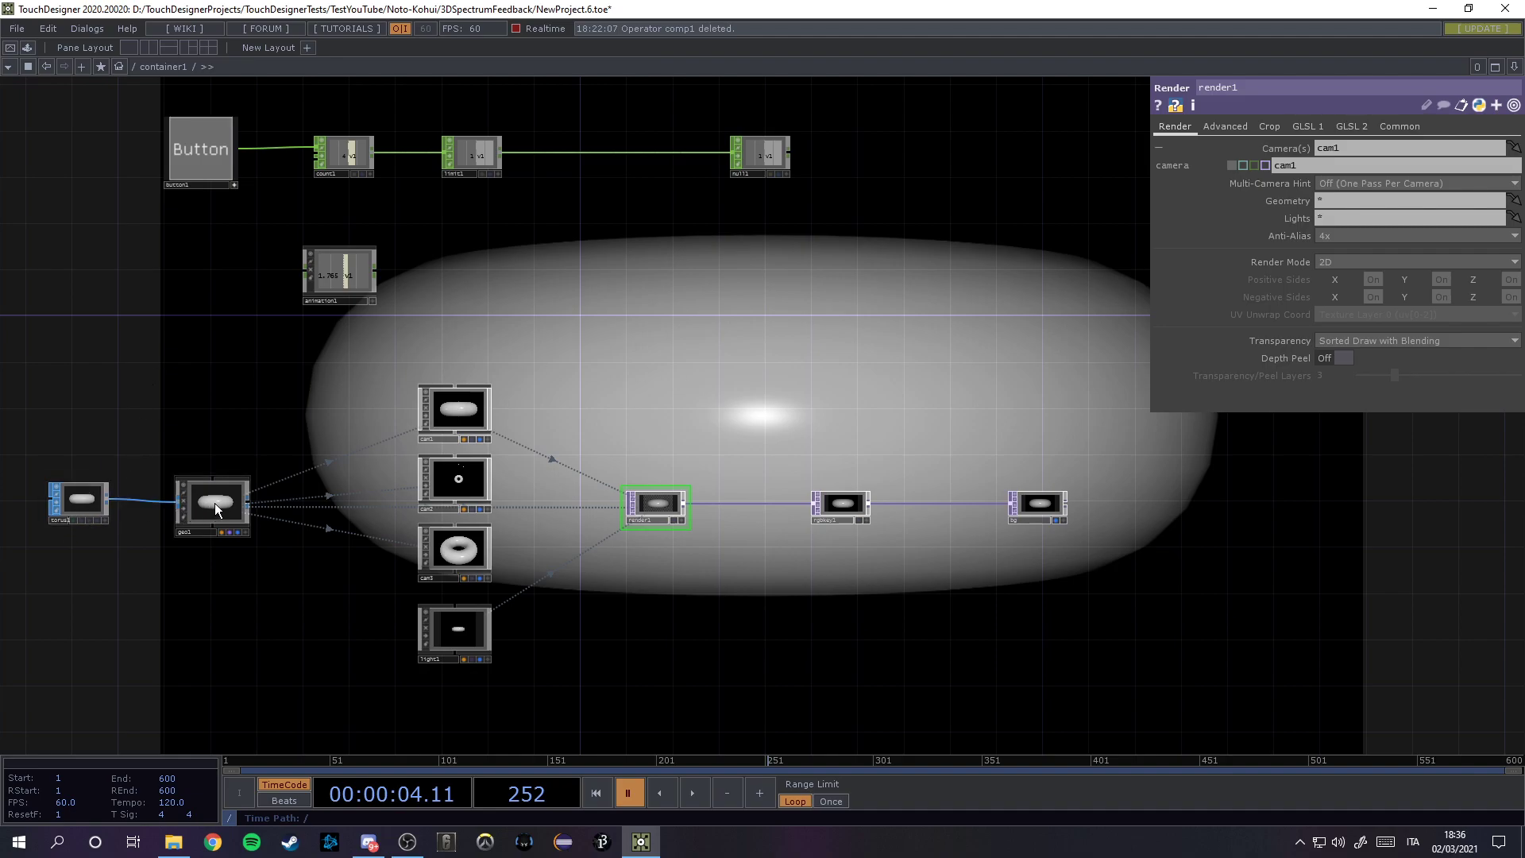
pyautogui.moveTo(464, 651)
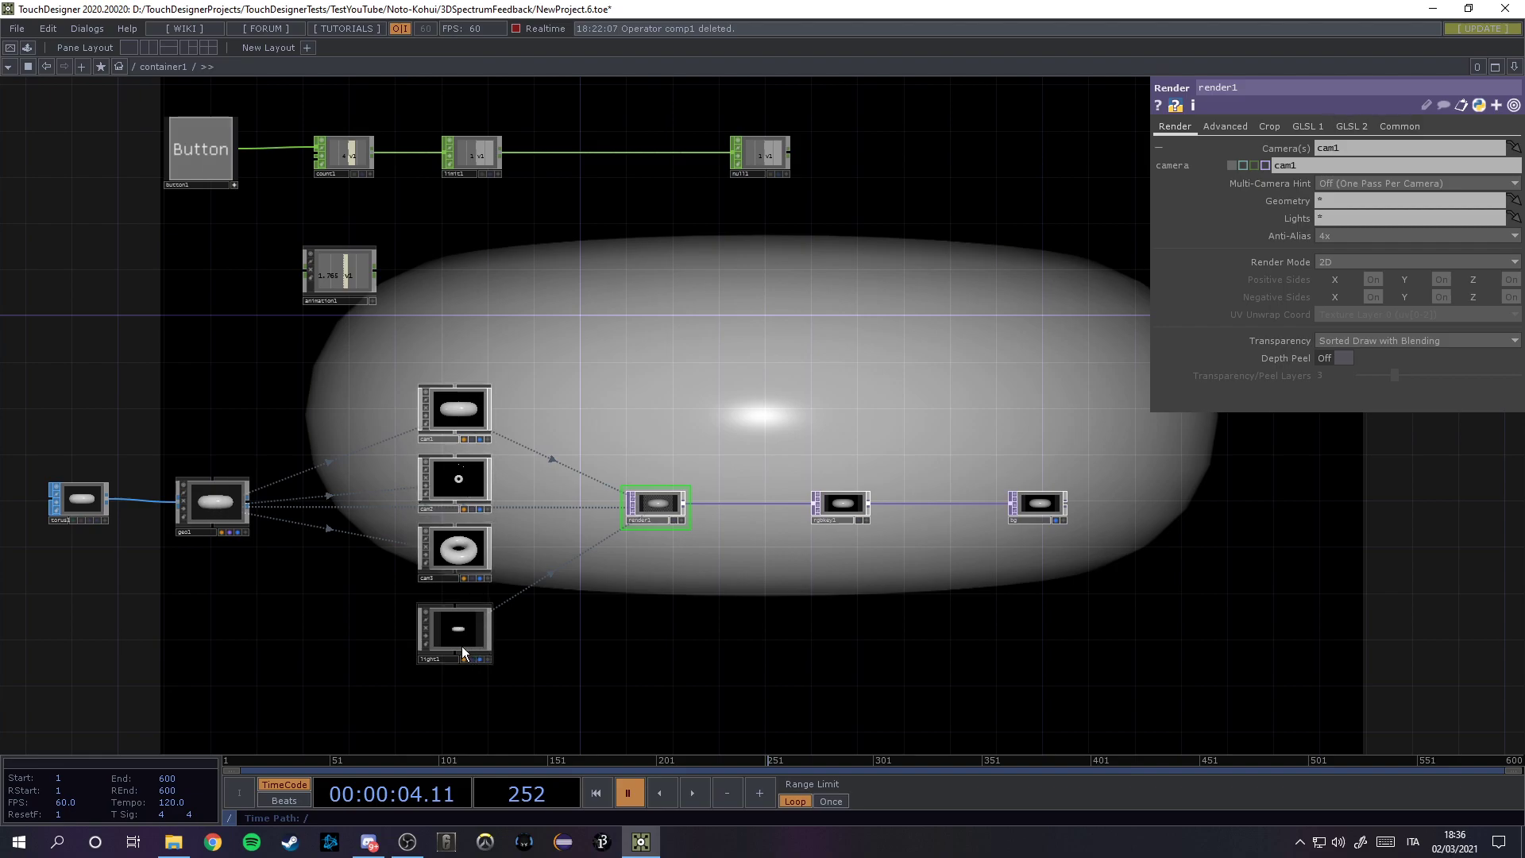
pyautogui.moveTo(853, 476)
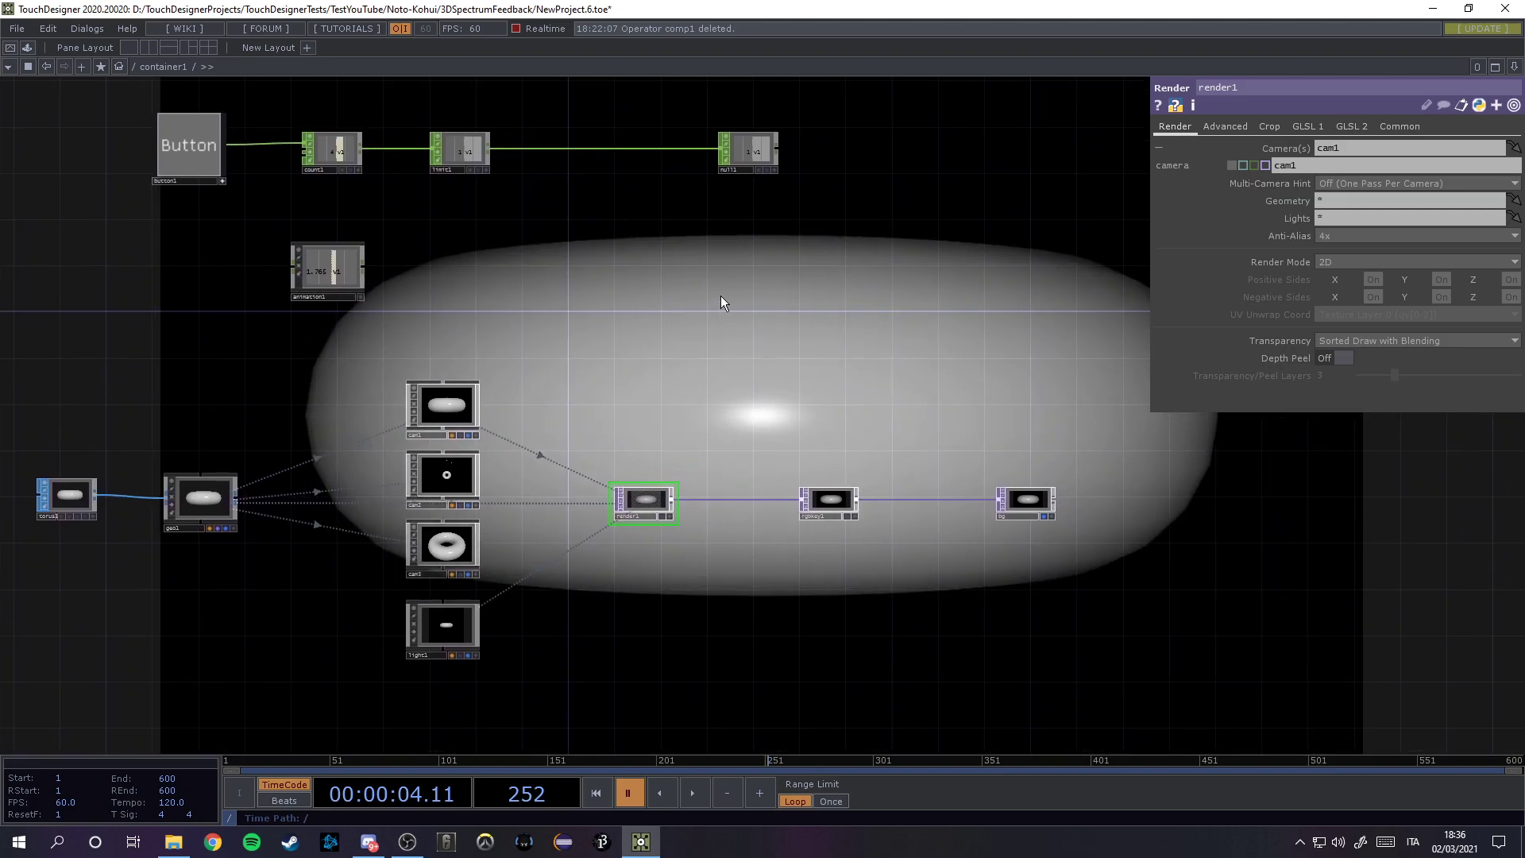
pyautogui.moveTo(839, 325)
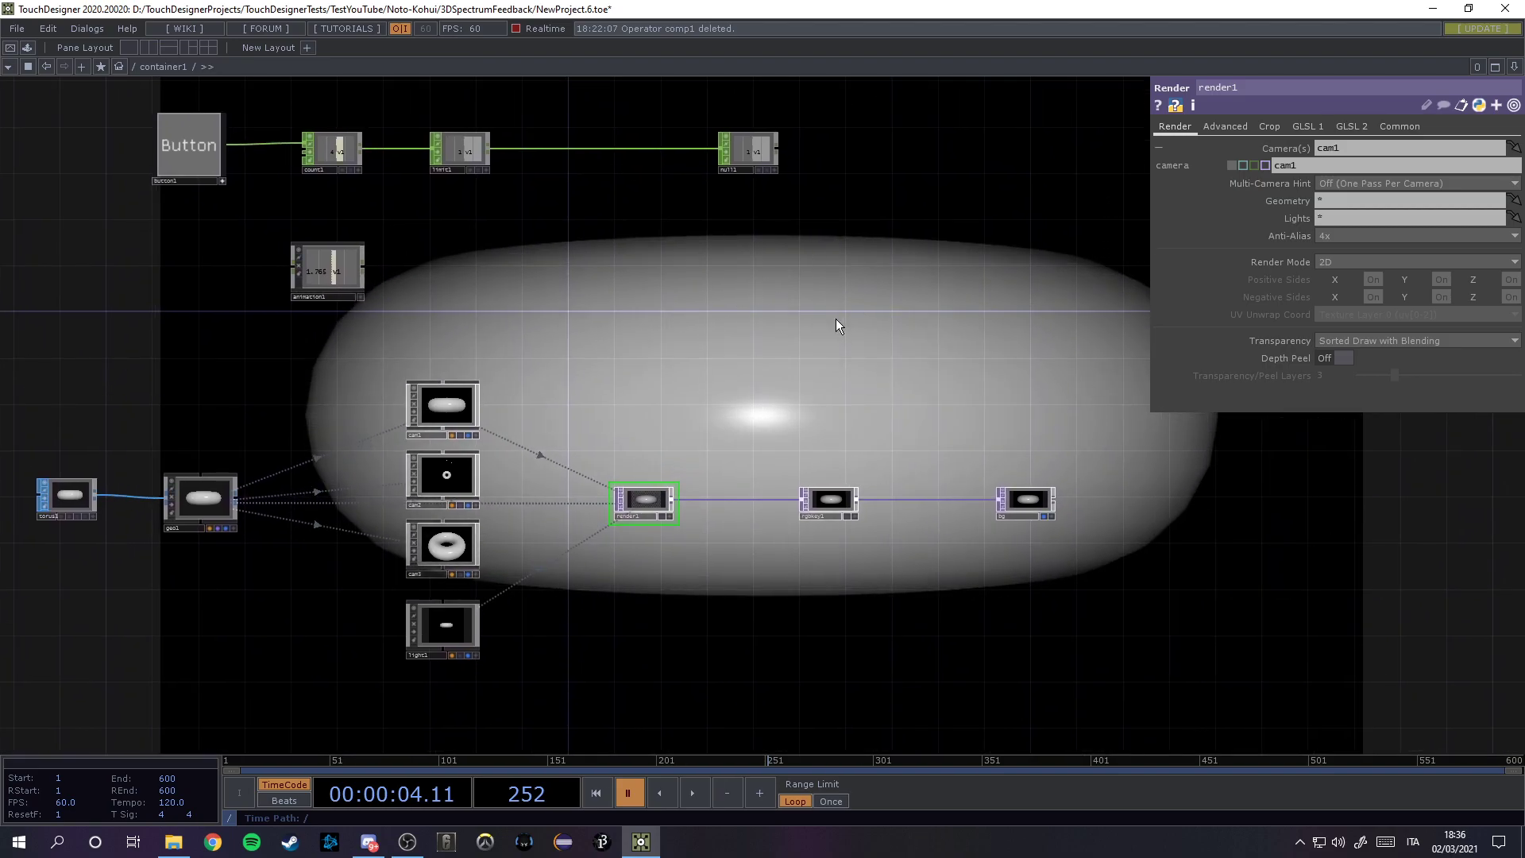
pyautogui.moveTo(805, 306)
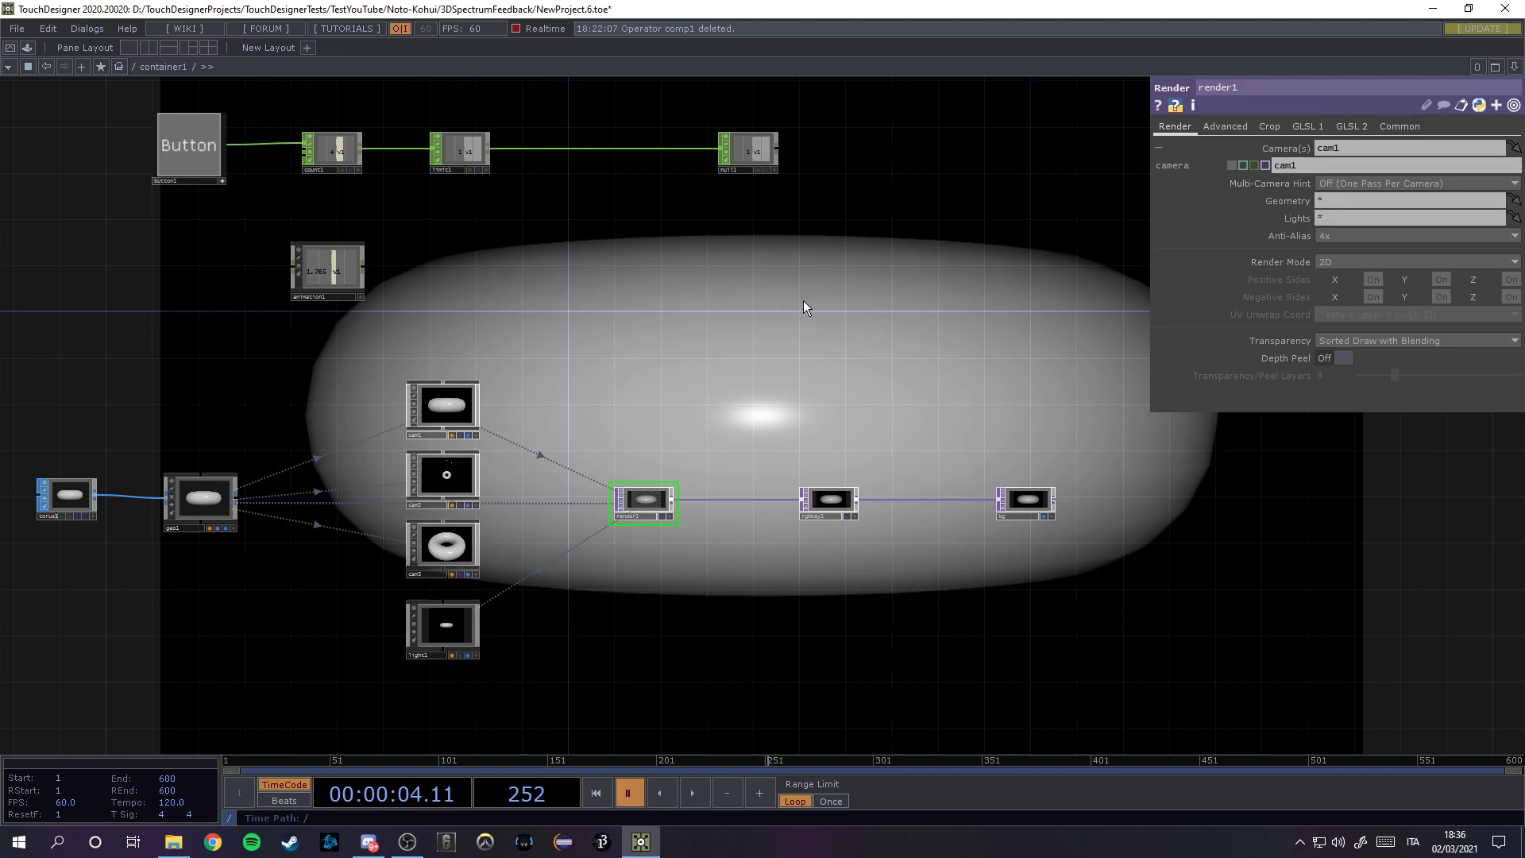
pyautogui.moveTo(1286, 250)
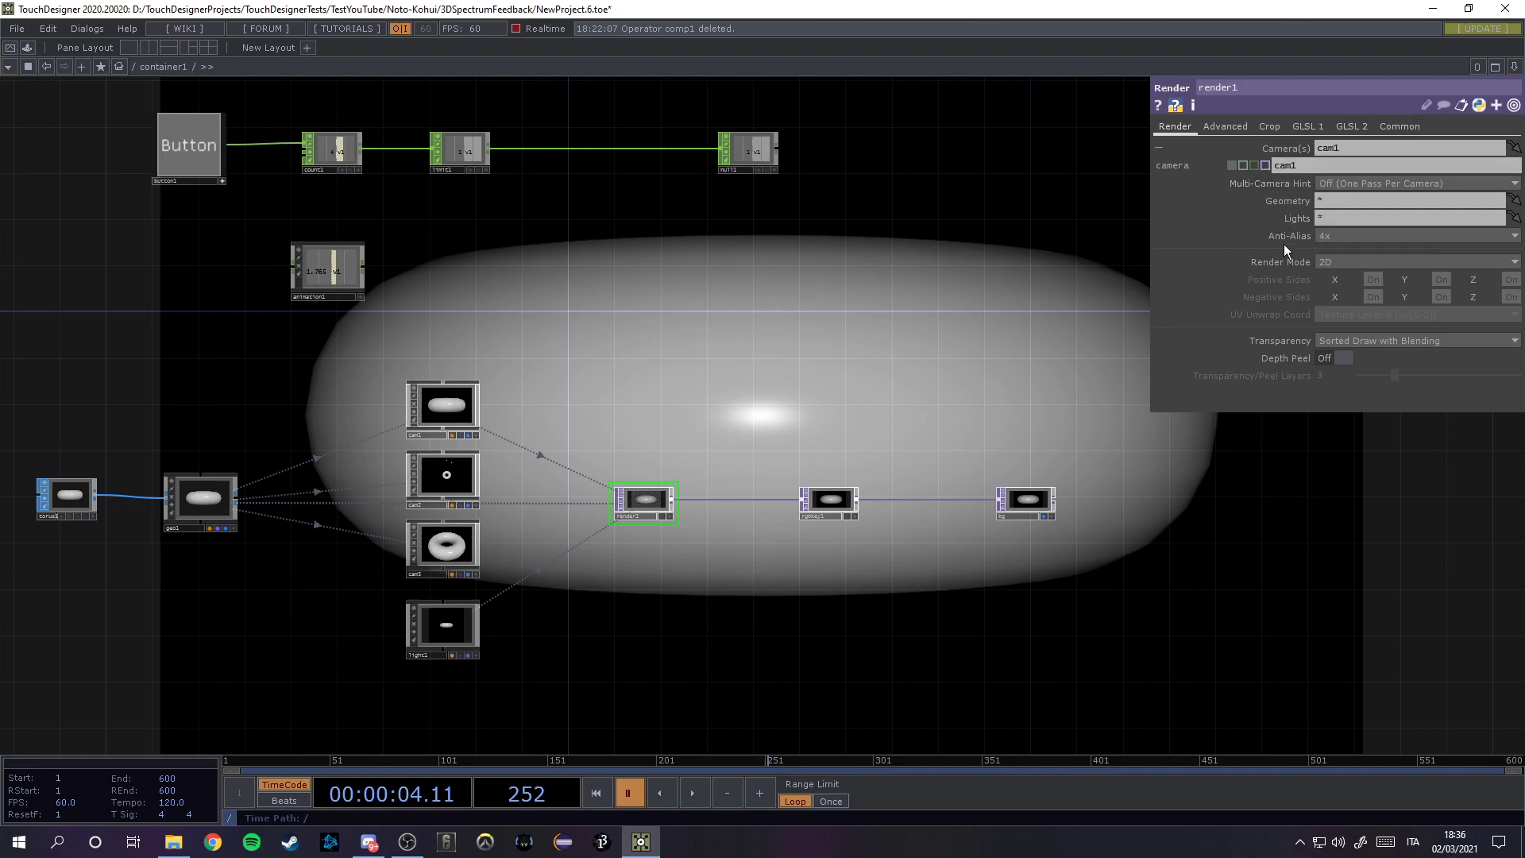
pyautogui.moveTo(1009, 213)
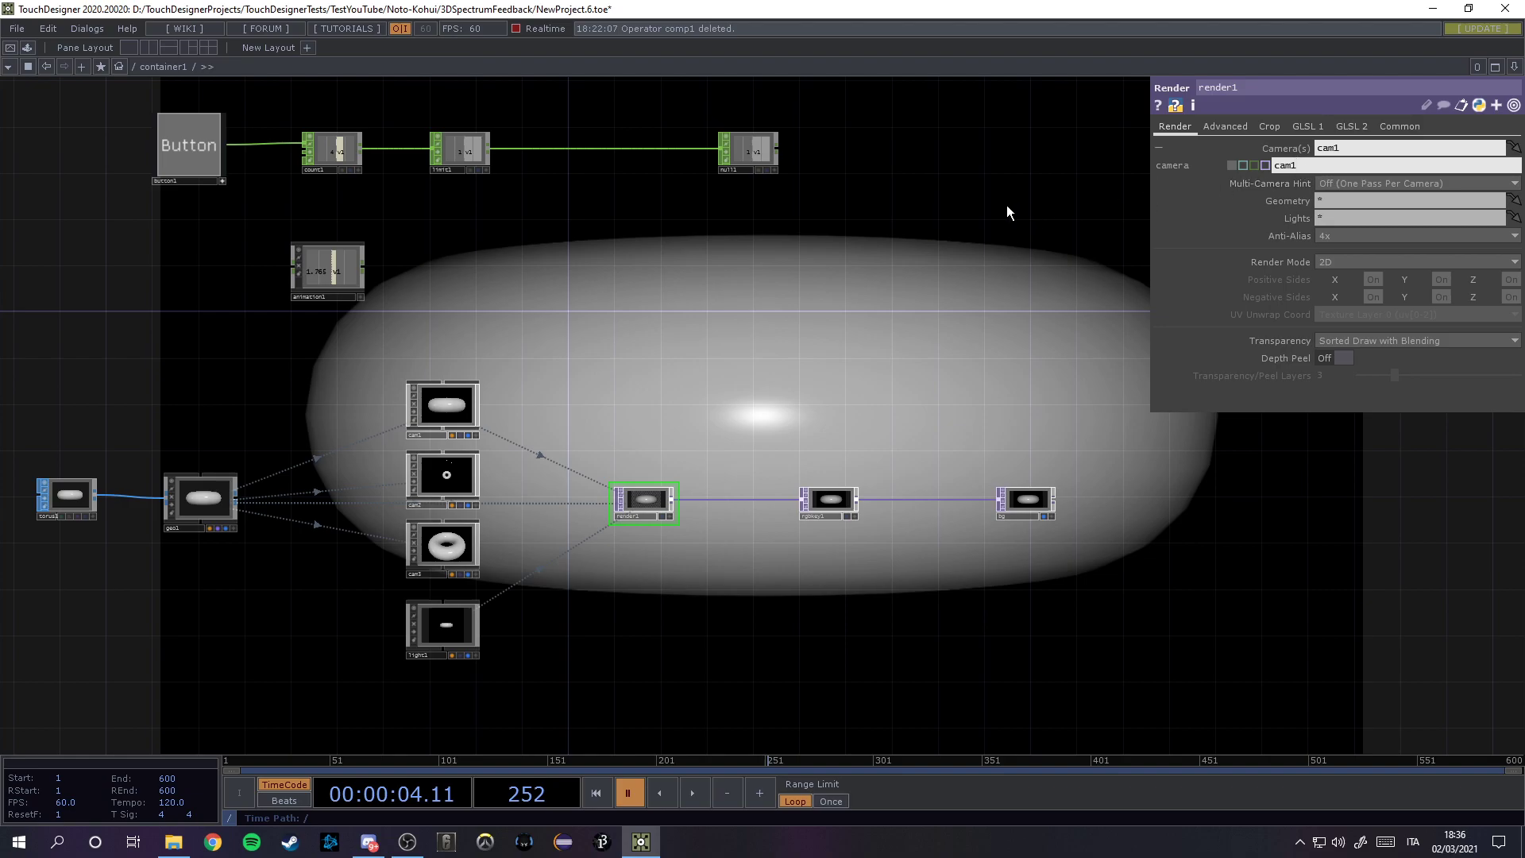
pyautogui.moveTo(961, 213)
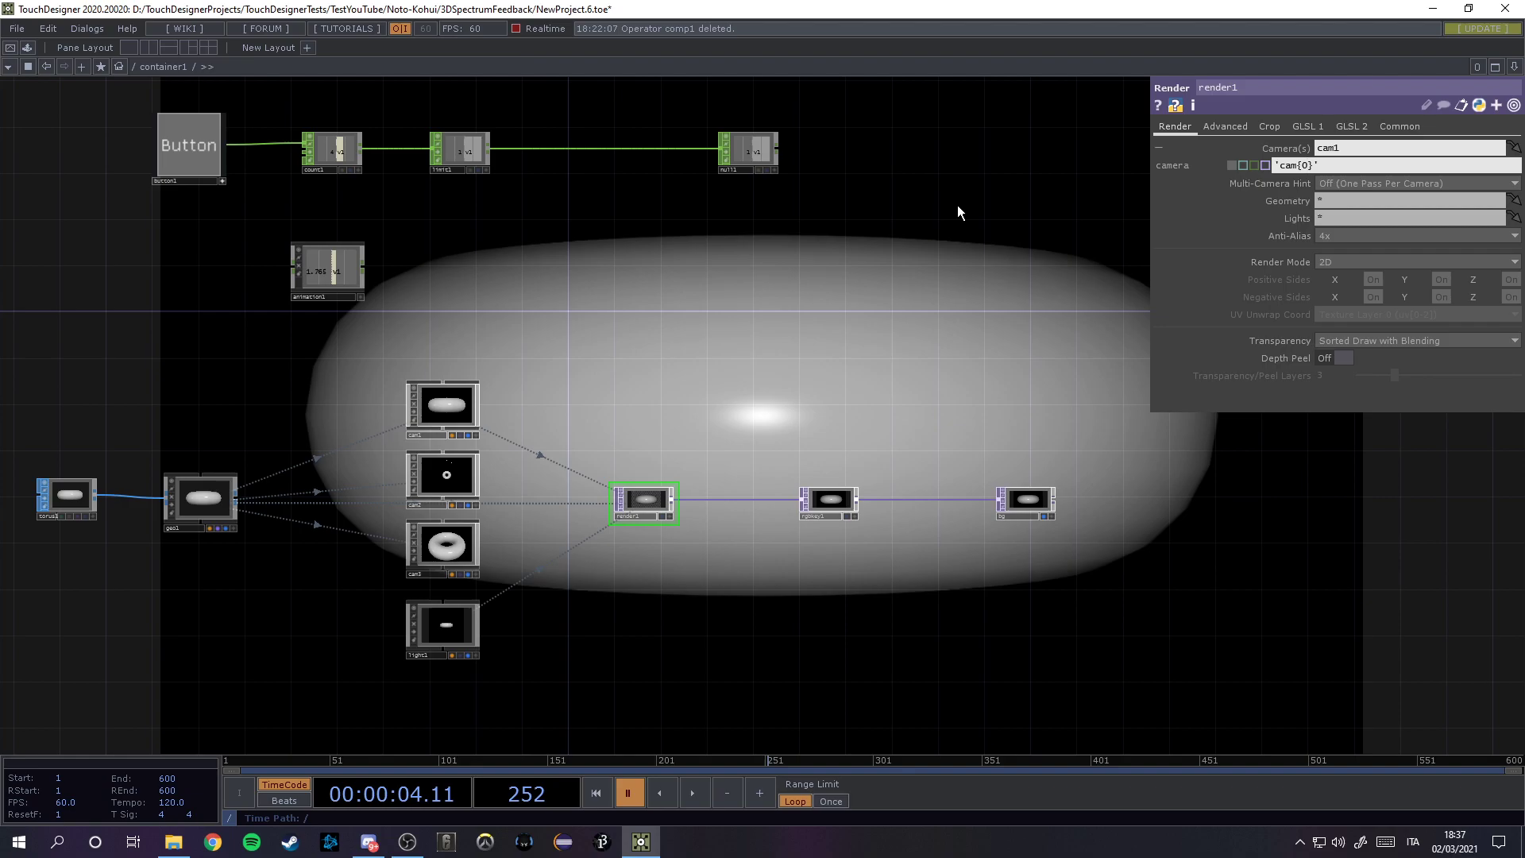
# Step: Append .format to render1's 'cam{0}' camera expression, leaving the render black for now
pyautogui.write('.format')
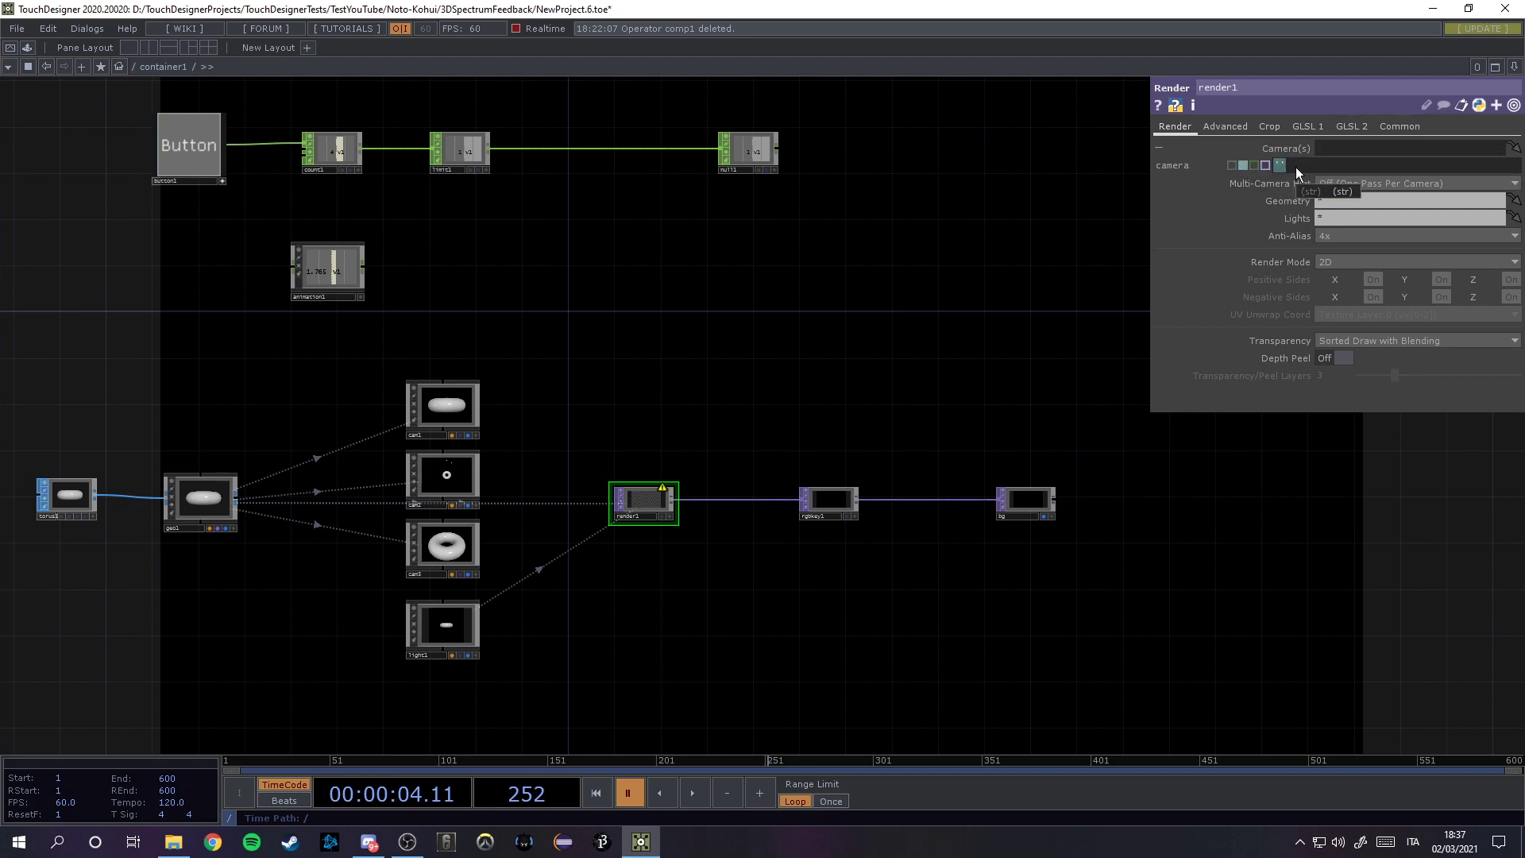
# Step: Drive render1's camera with 'cam{0}'.format(int(op('limit1')['v1'])), bringing cam1 back
pyautogui.click(1402, 167)
pyautogui.write("'cam{0}'.format(int(op('limit1')['v1']))")
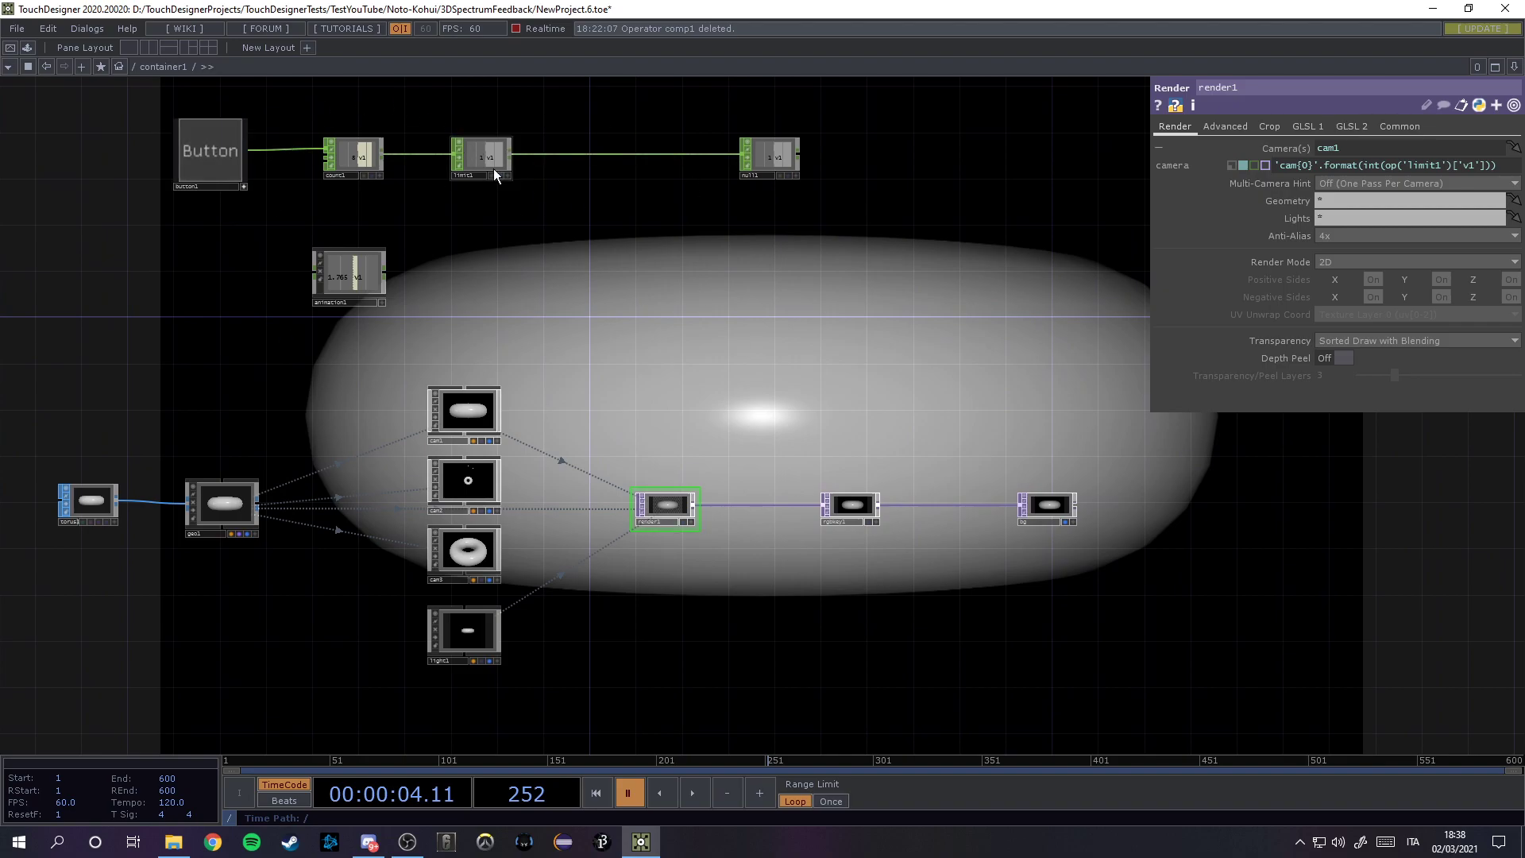
# Step: Make limit1's Maximum the expression len(ops('cam*'))+1, evaluating to 4
pyautogui.click(478, 156)
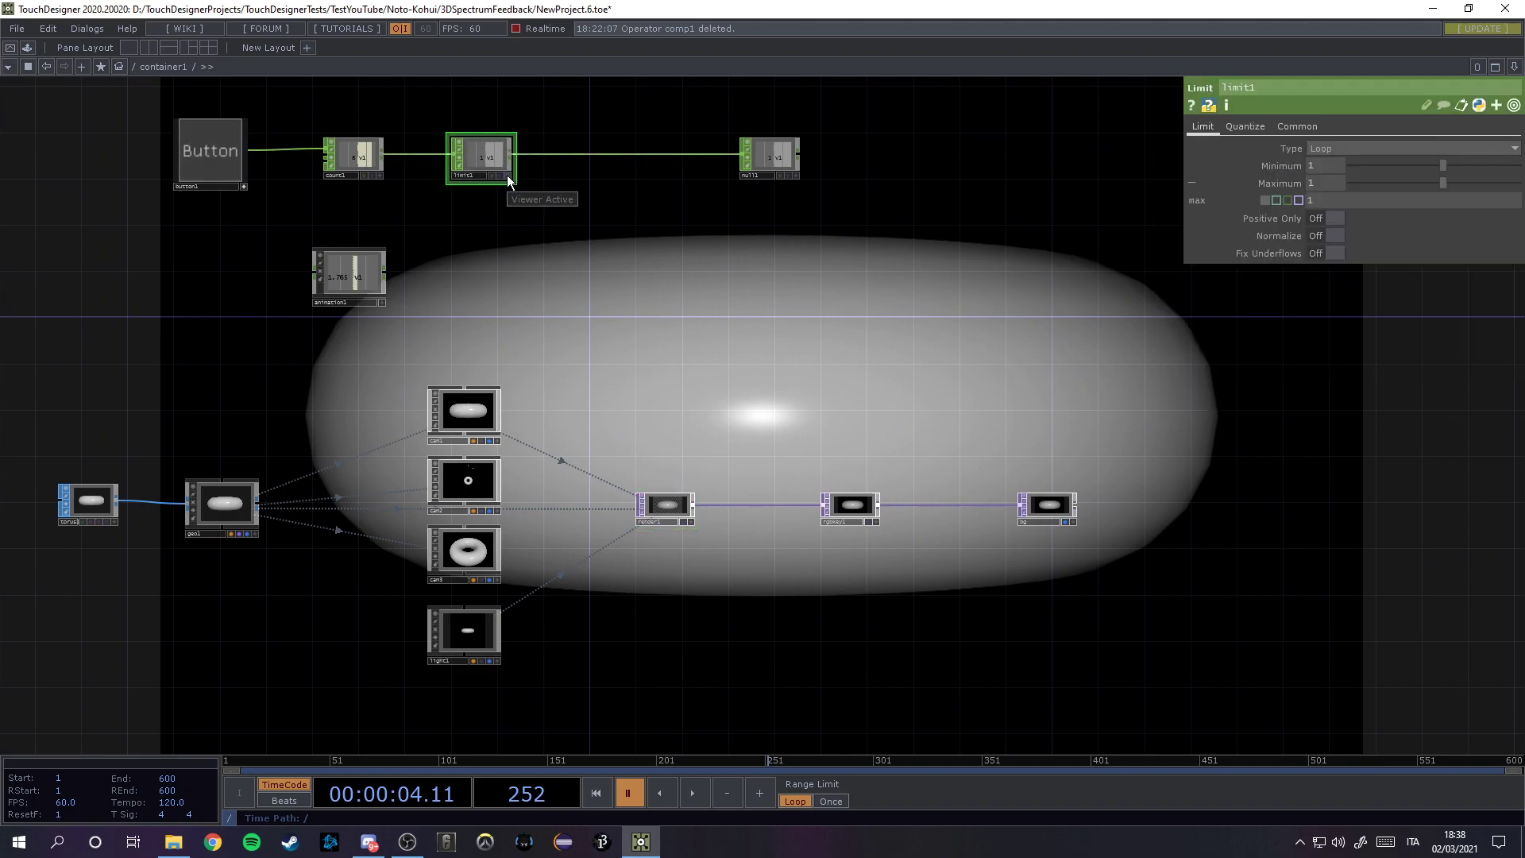
pyautogui.moveTo(897, 321)
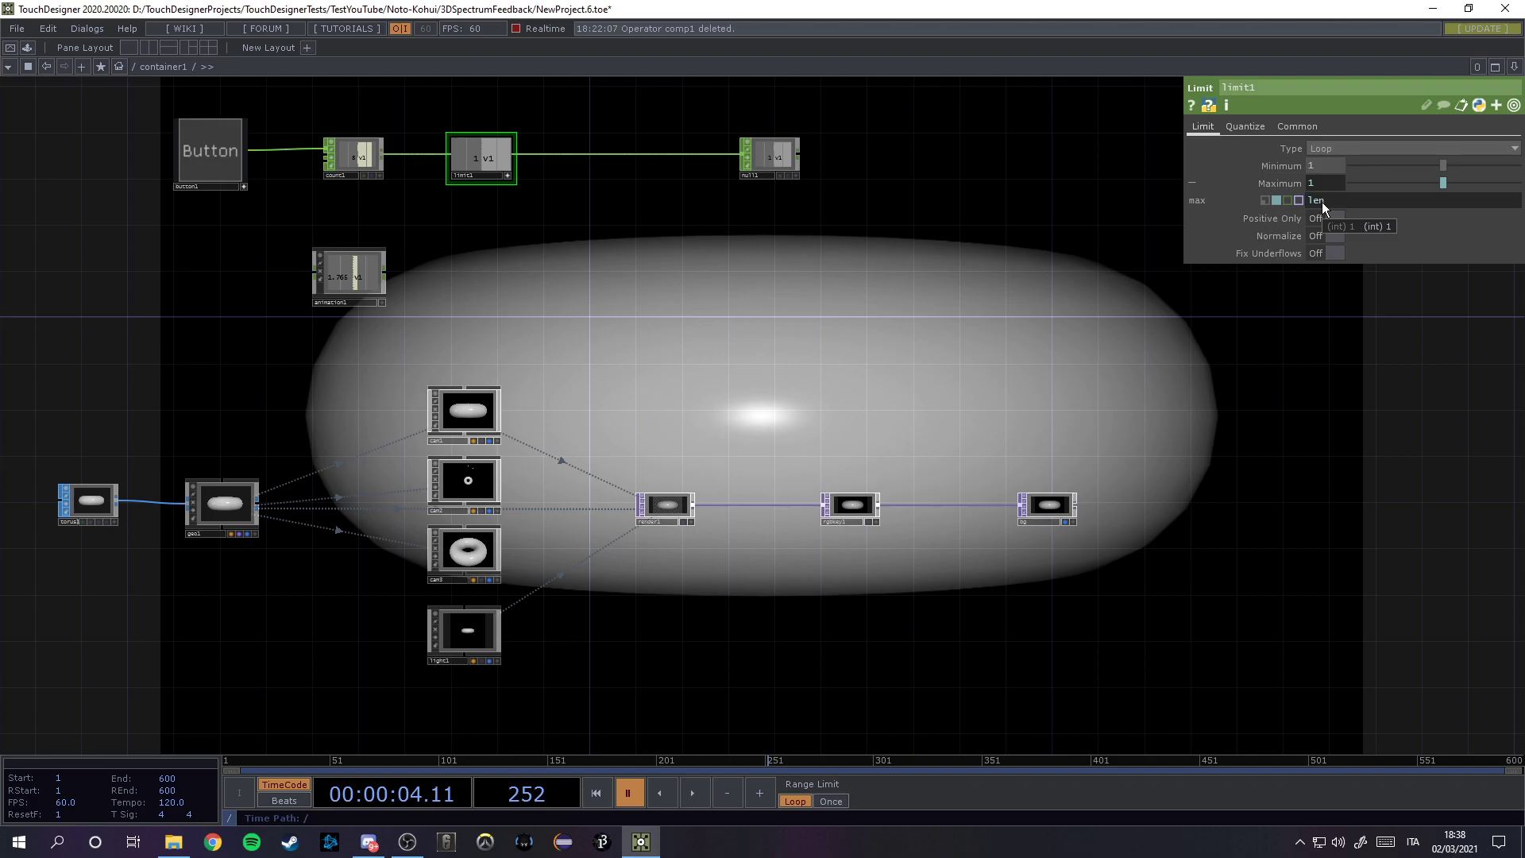
pyautogui.write('()')
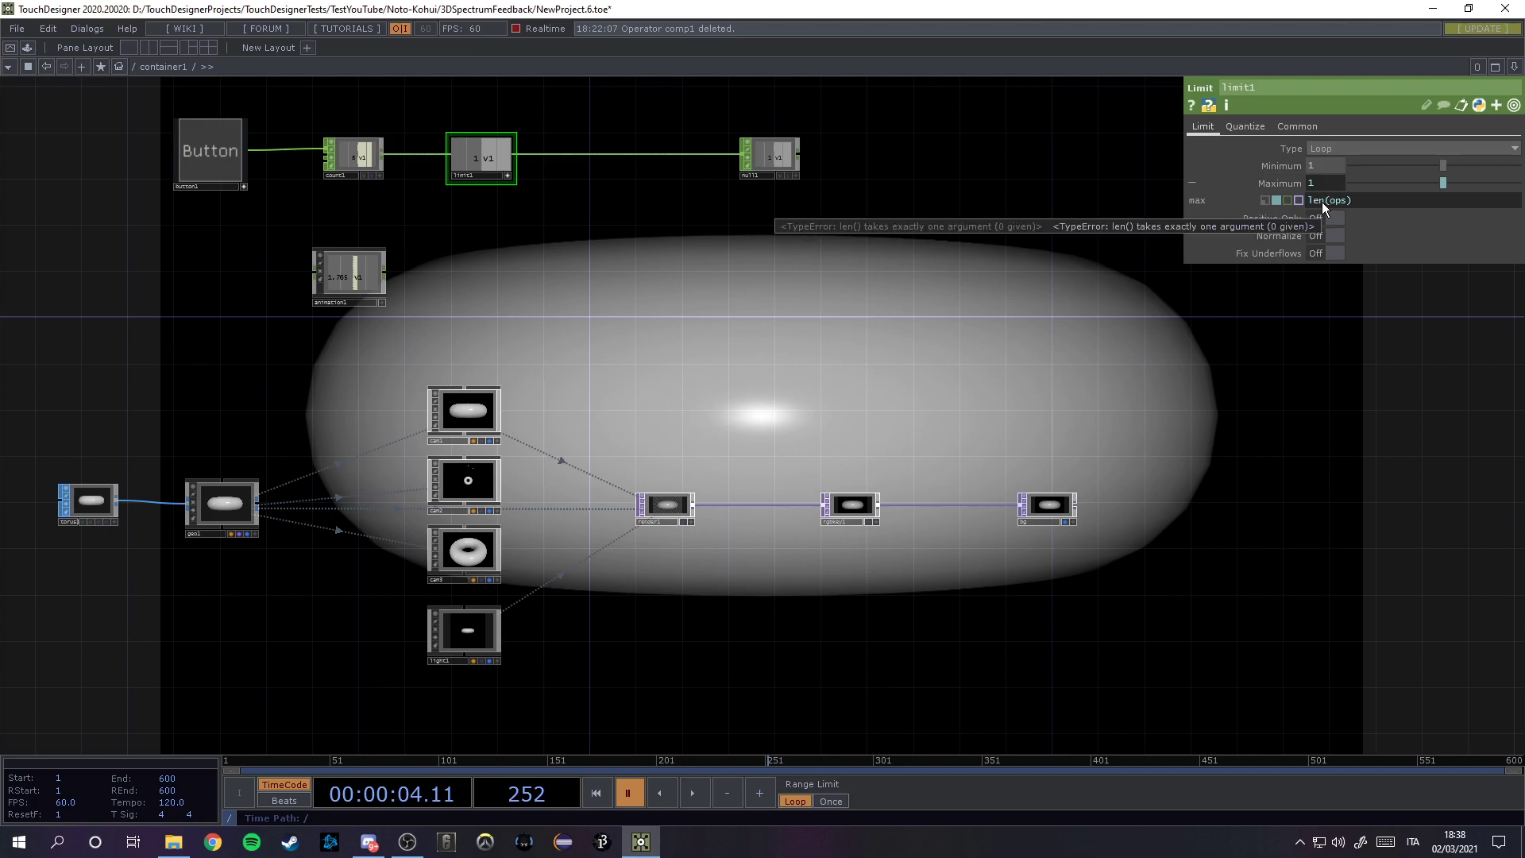
pyautogui.write('()')
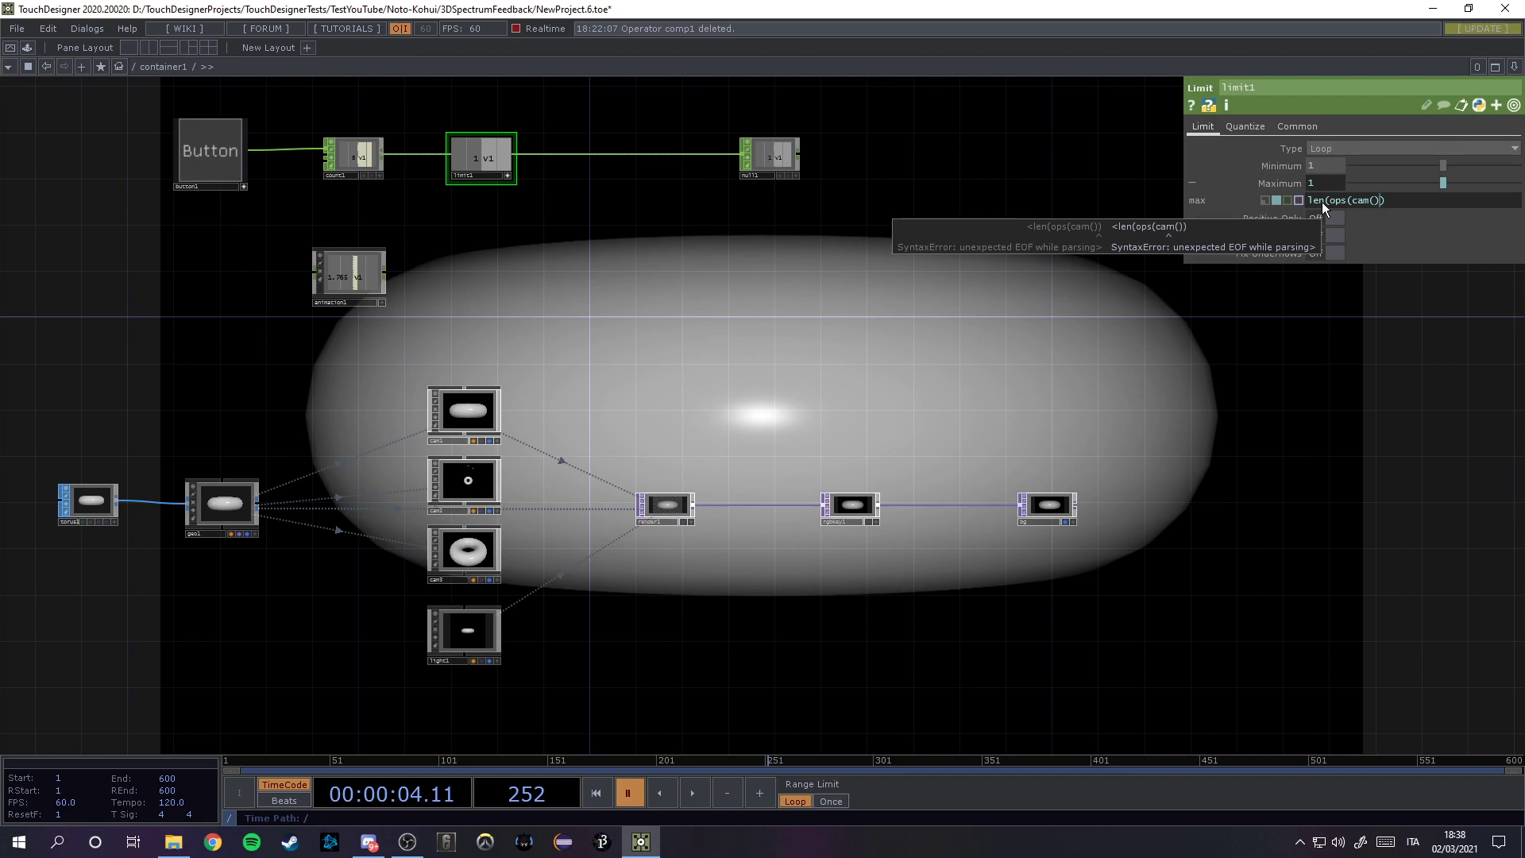
pyautogui.press('BackSpace')
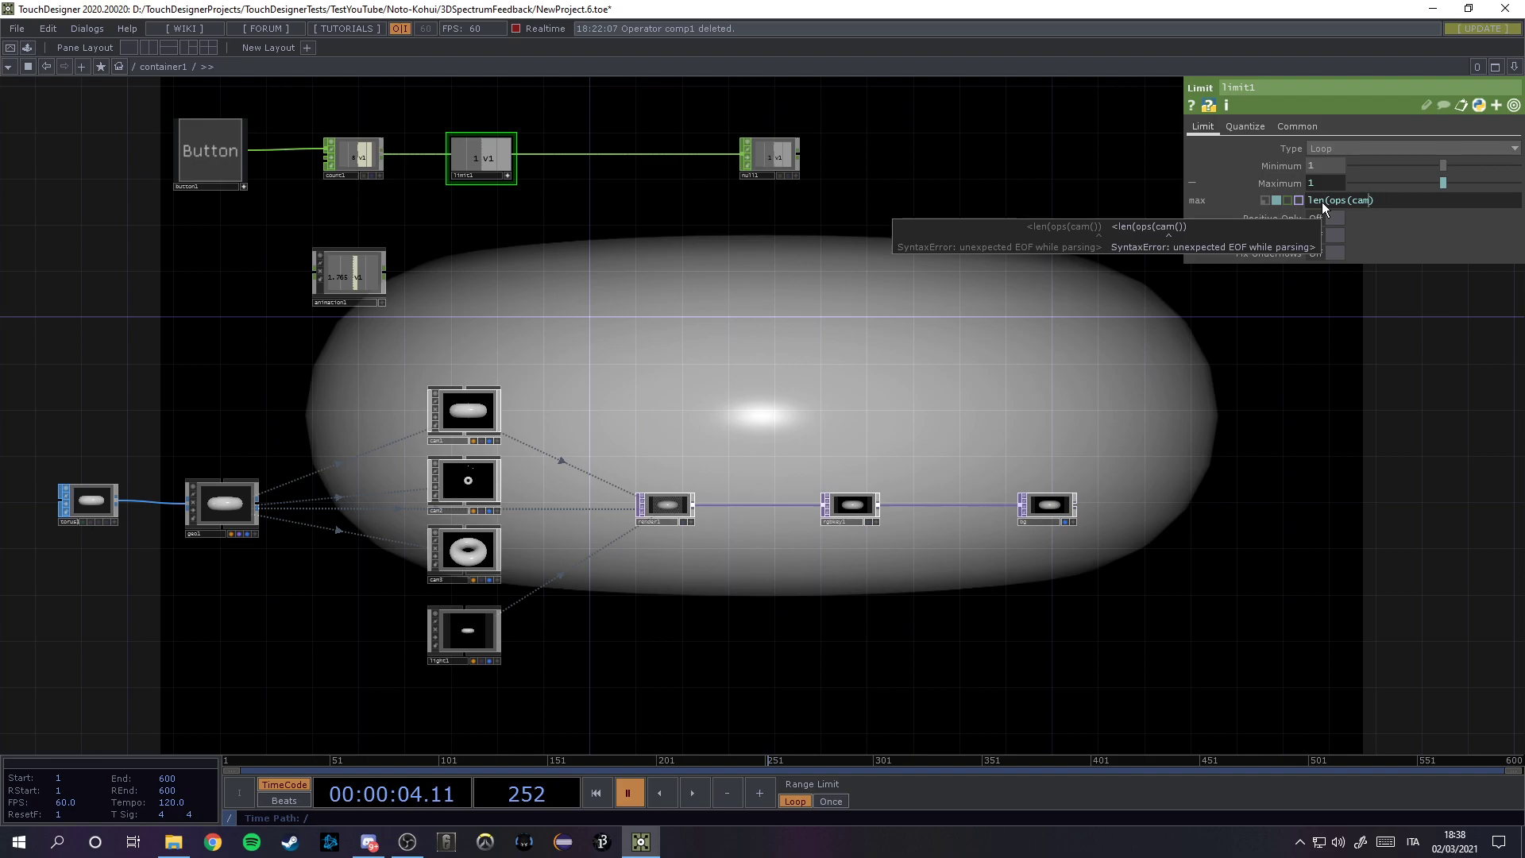
pyautogui.write("'")
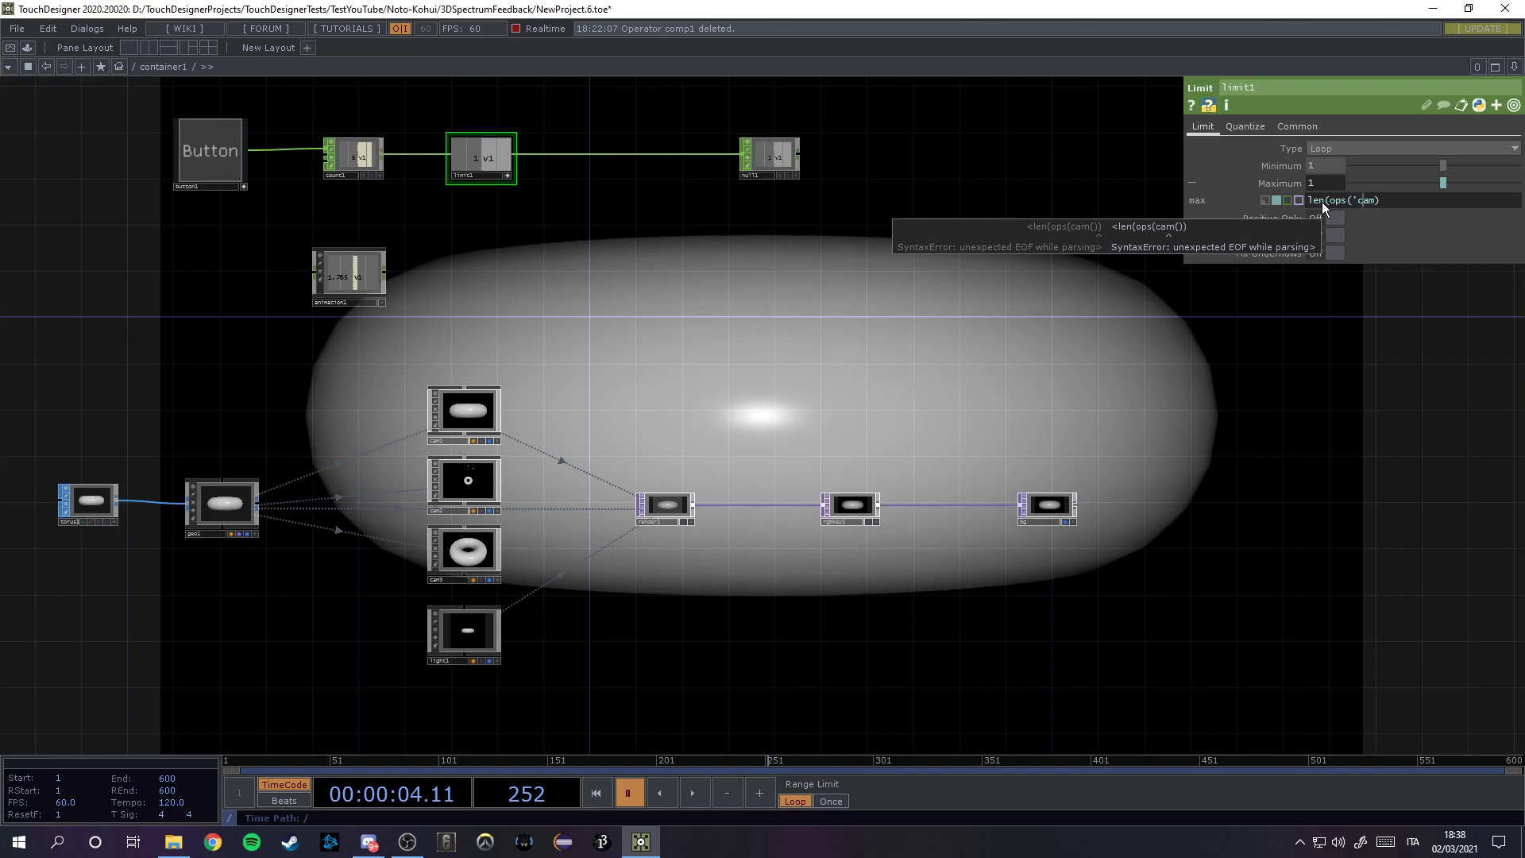
pyautogui.write('*')
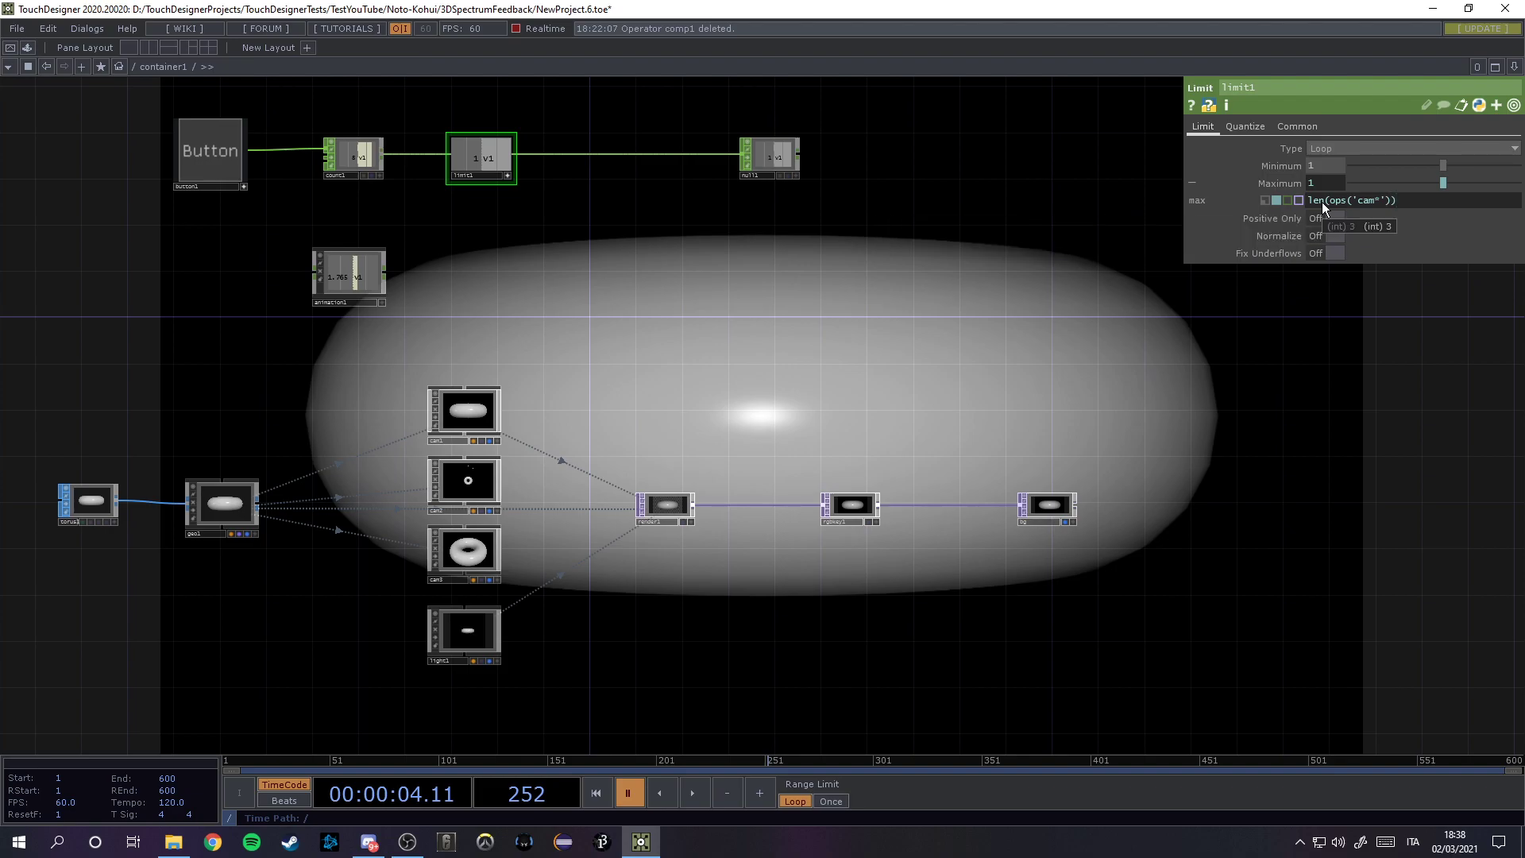
pyautogui.write('+1')
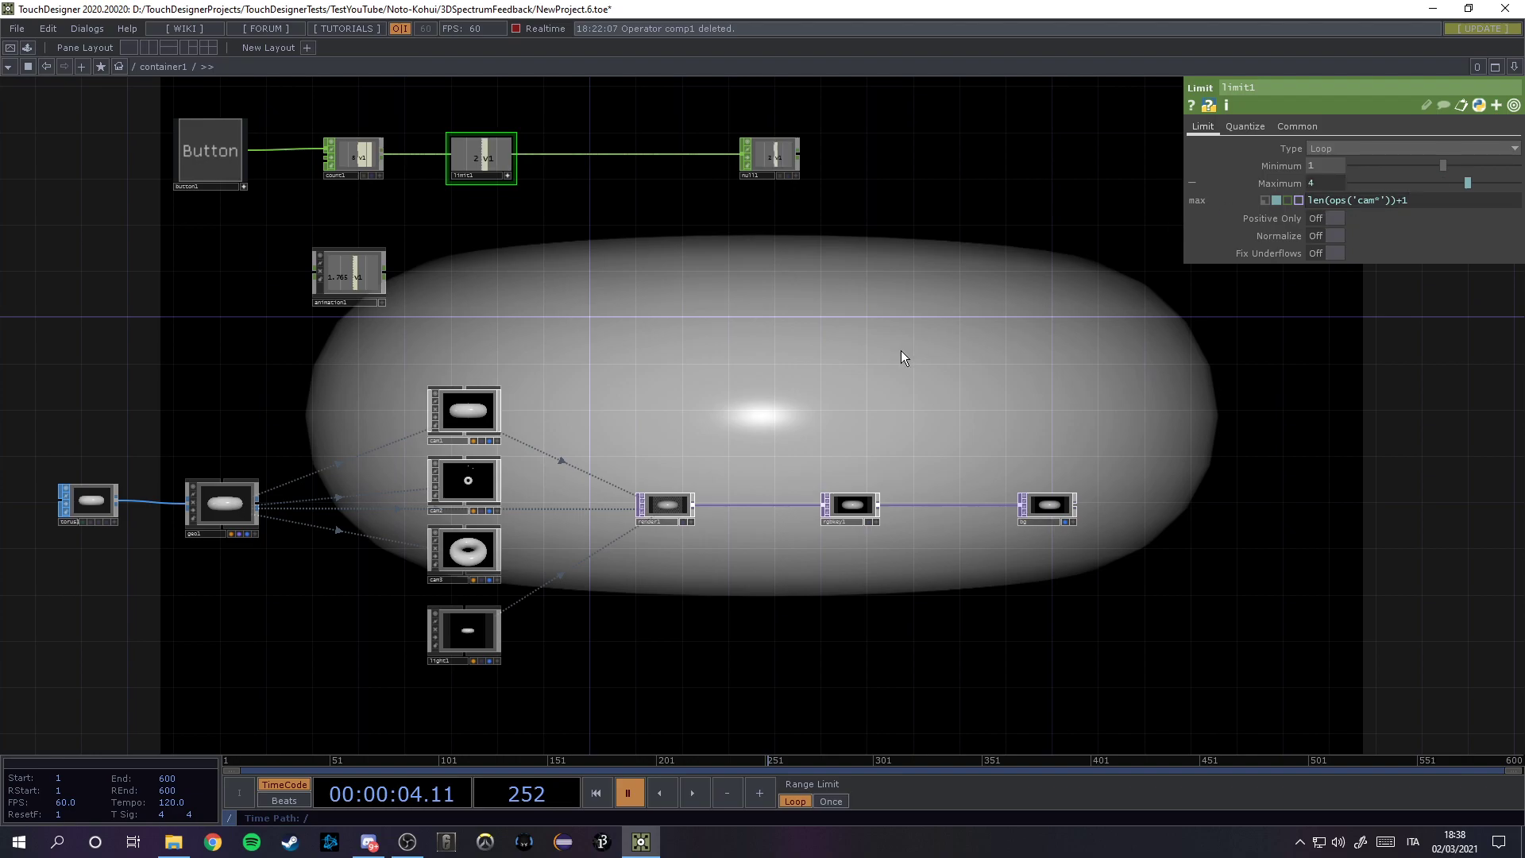
pyautogui.click(696, 791)
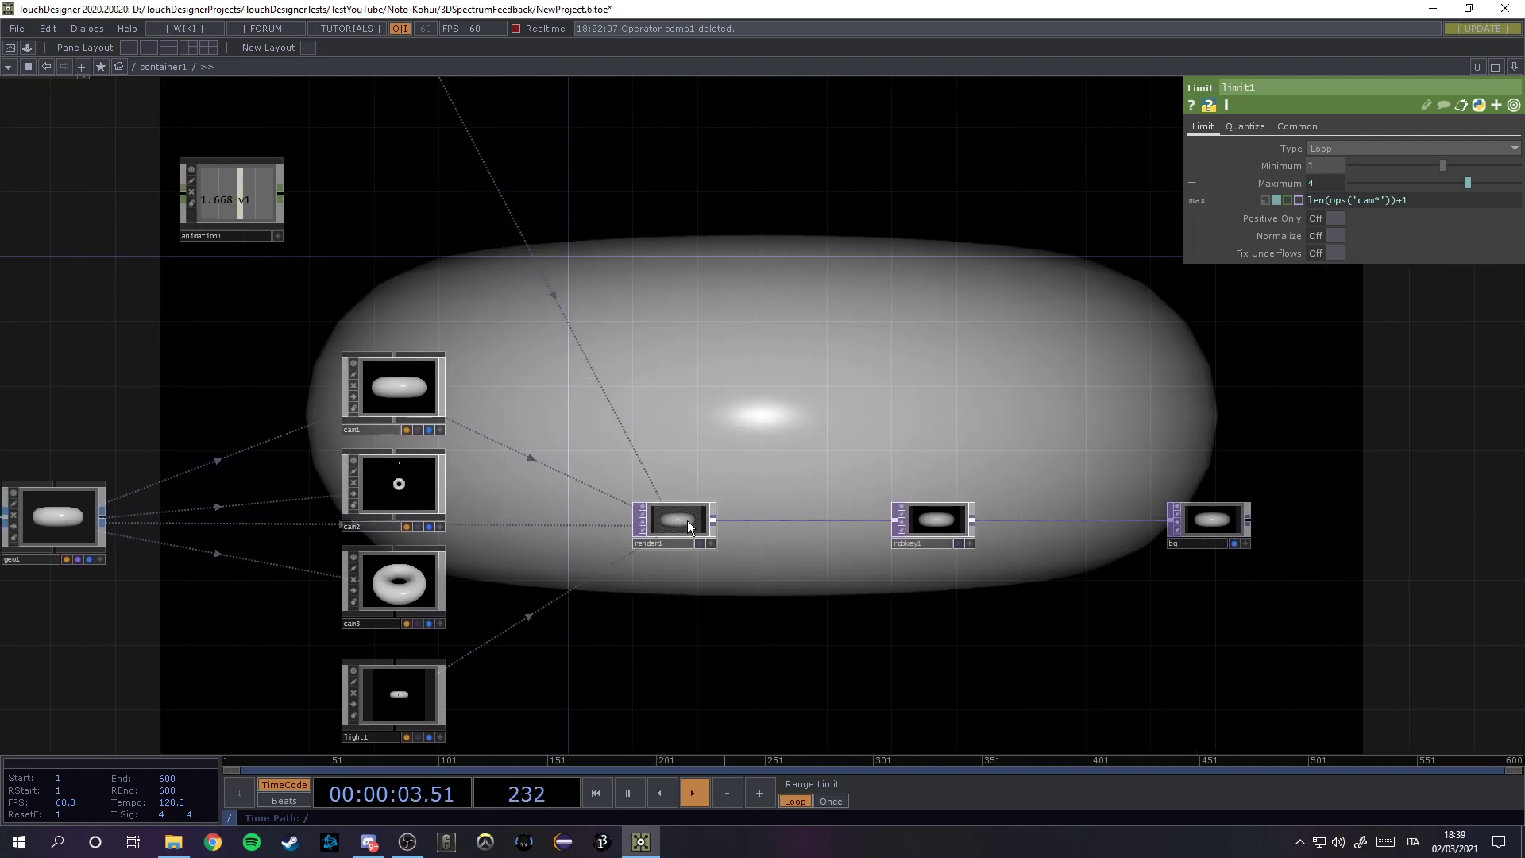
# Step: Add a Null COMP null12 to the network and aim cam1's Look At at it
pyautogui.click(677, 521)
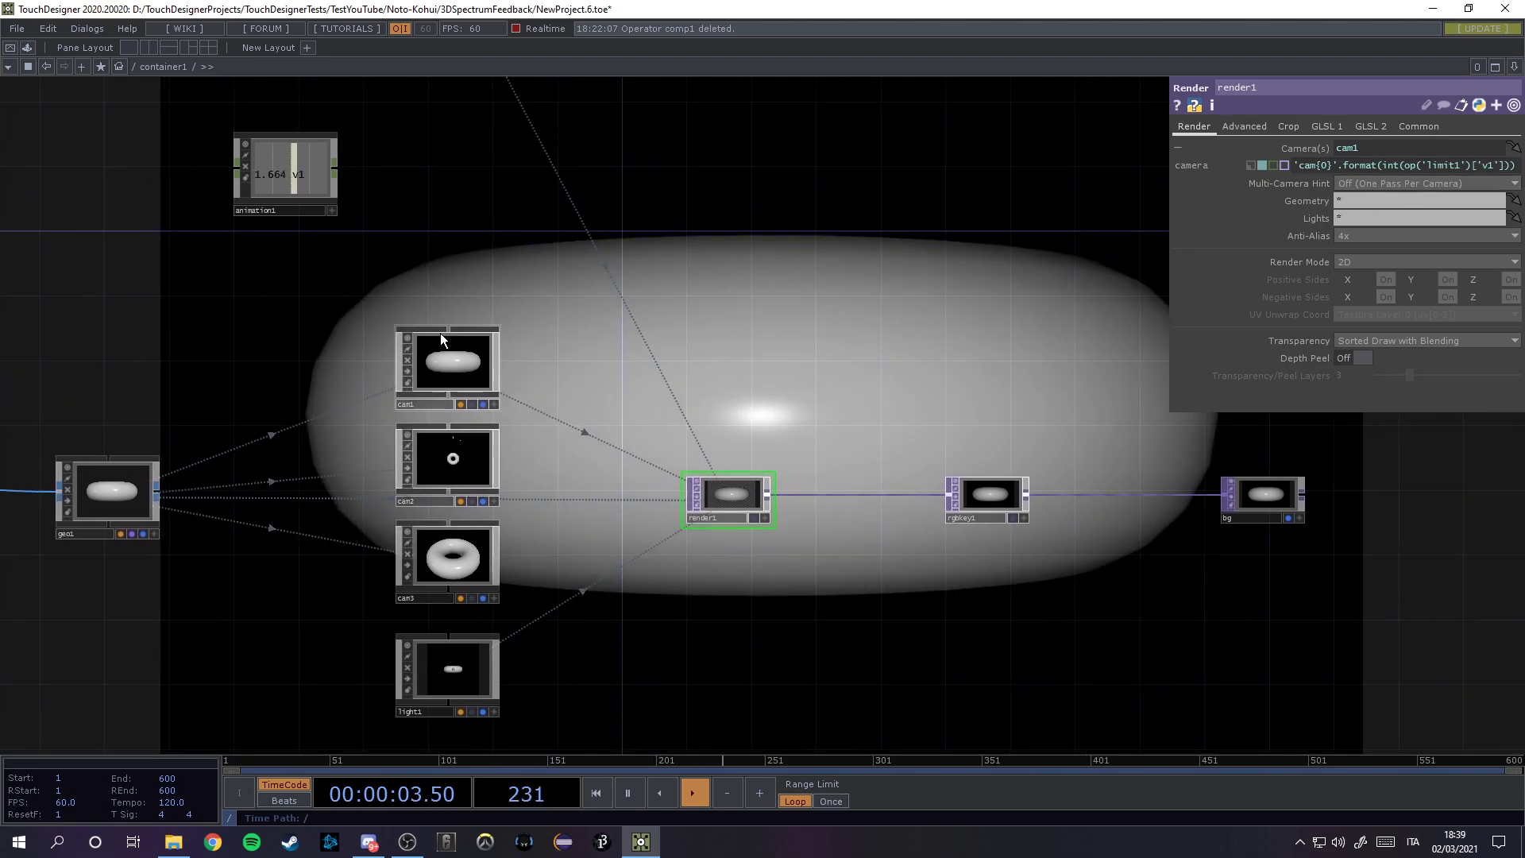
pyautogui.click(448, 362)
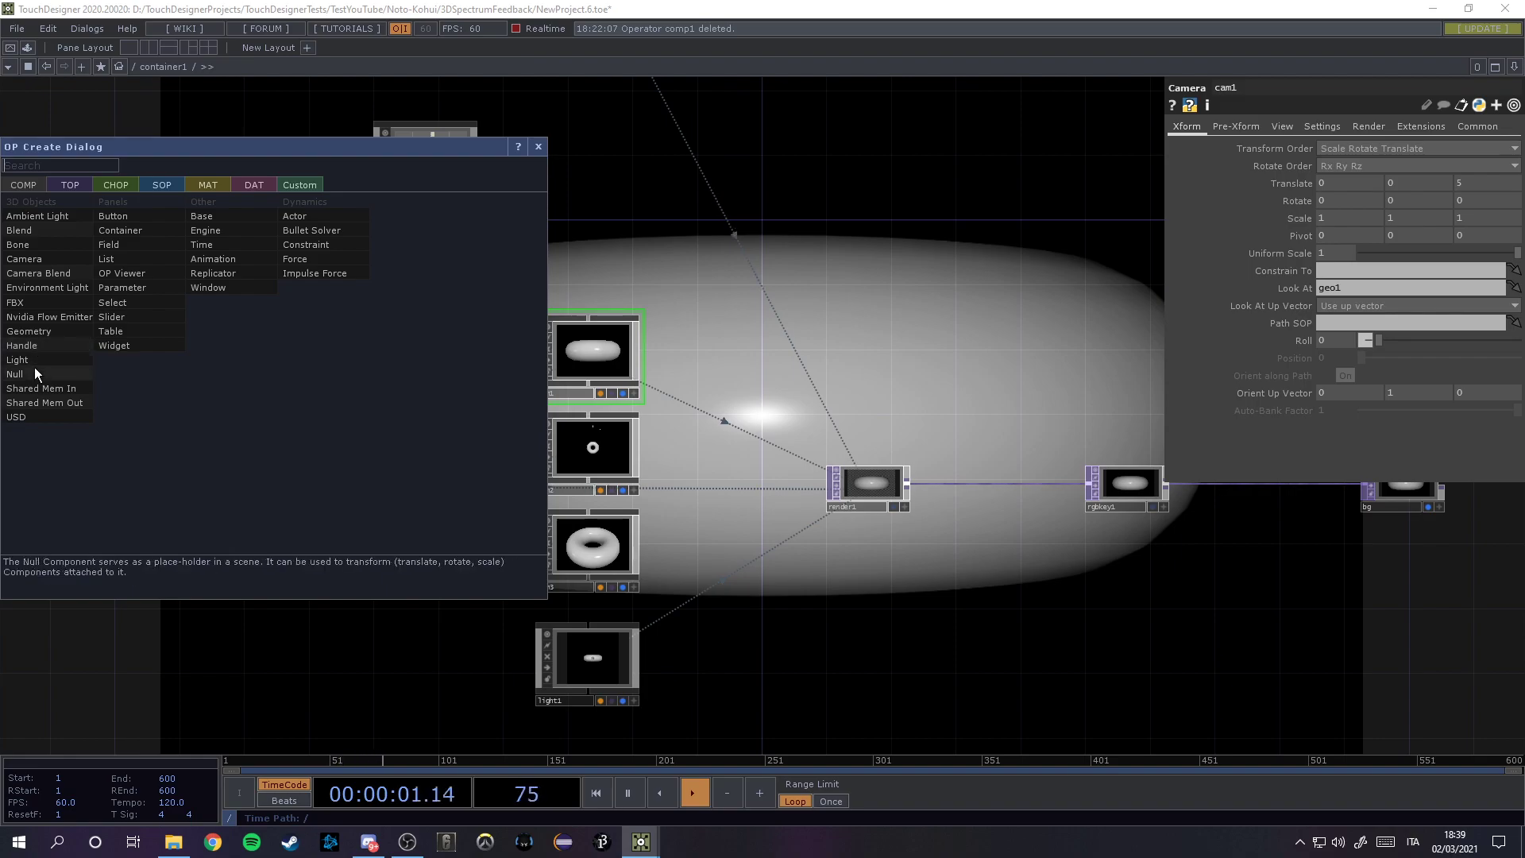
pyautogui.click(13, 373)
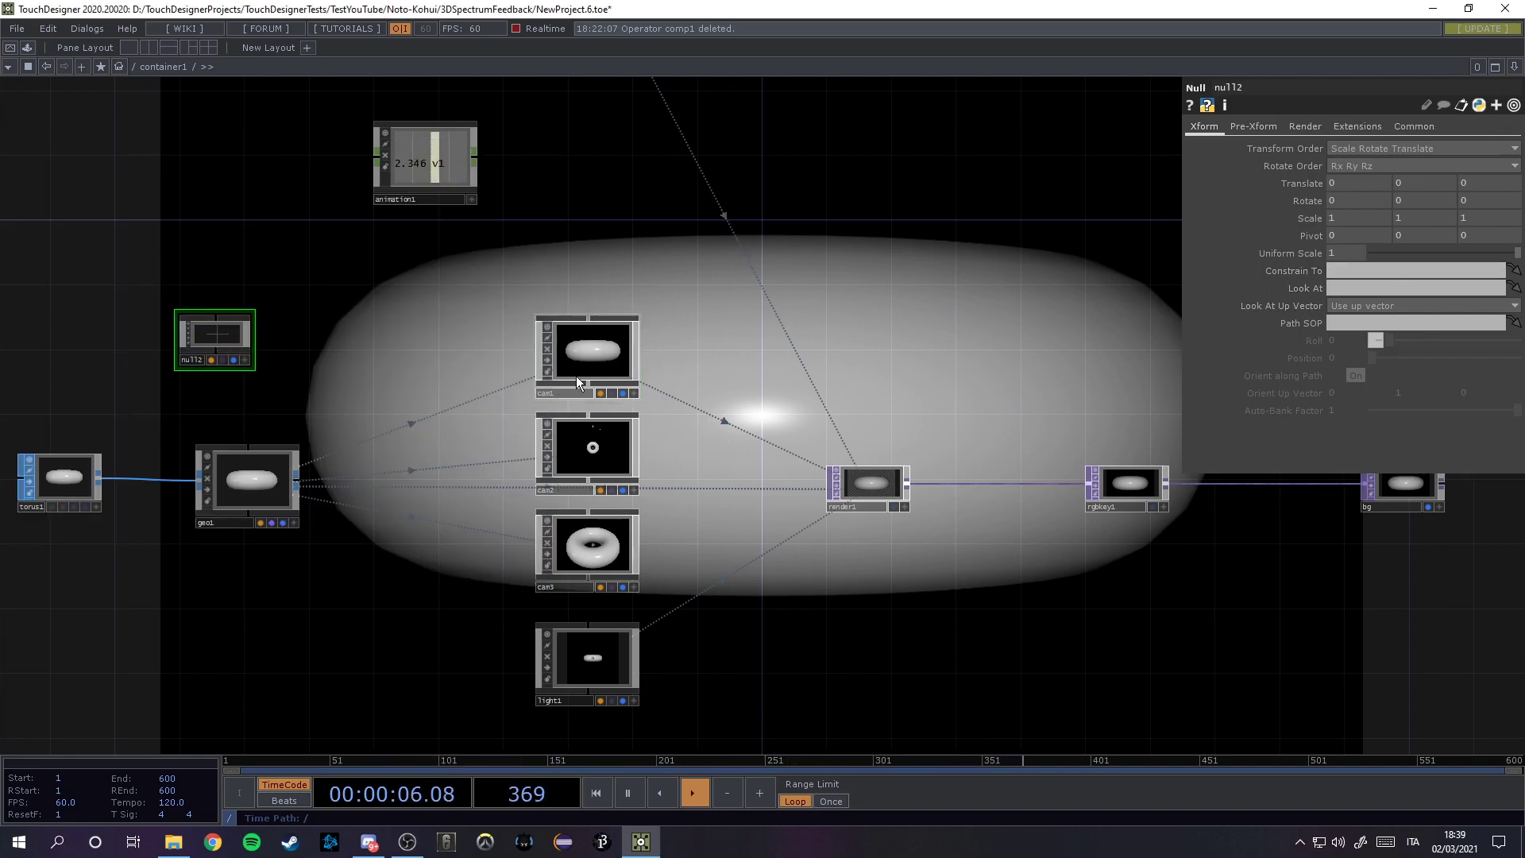
pyautogui.click(586, 351)
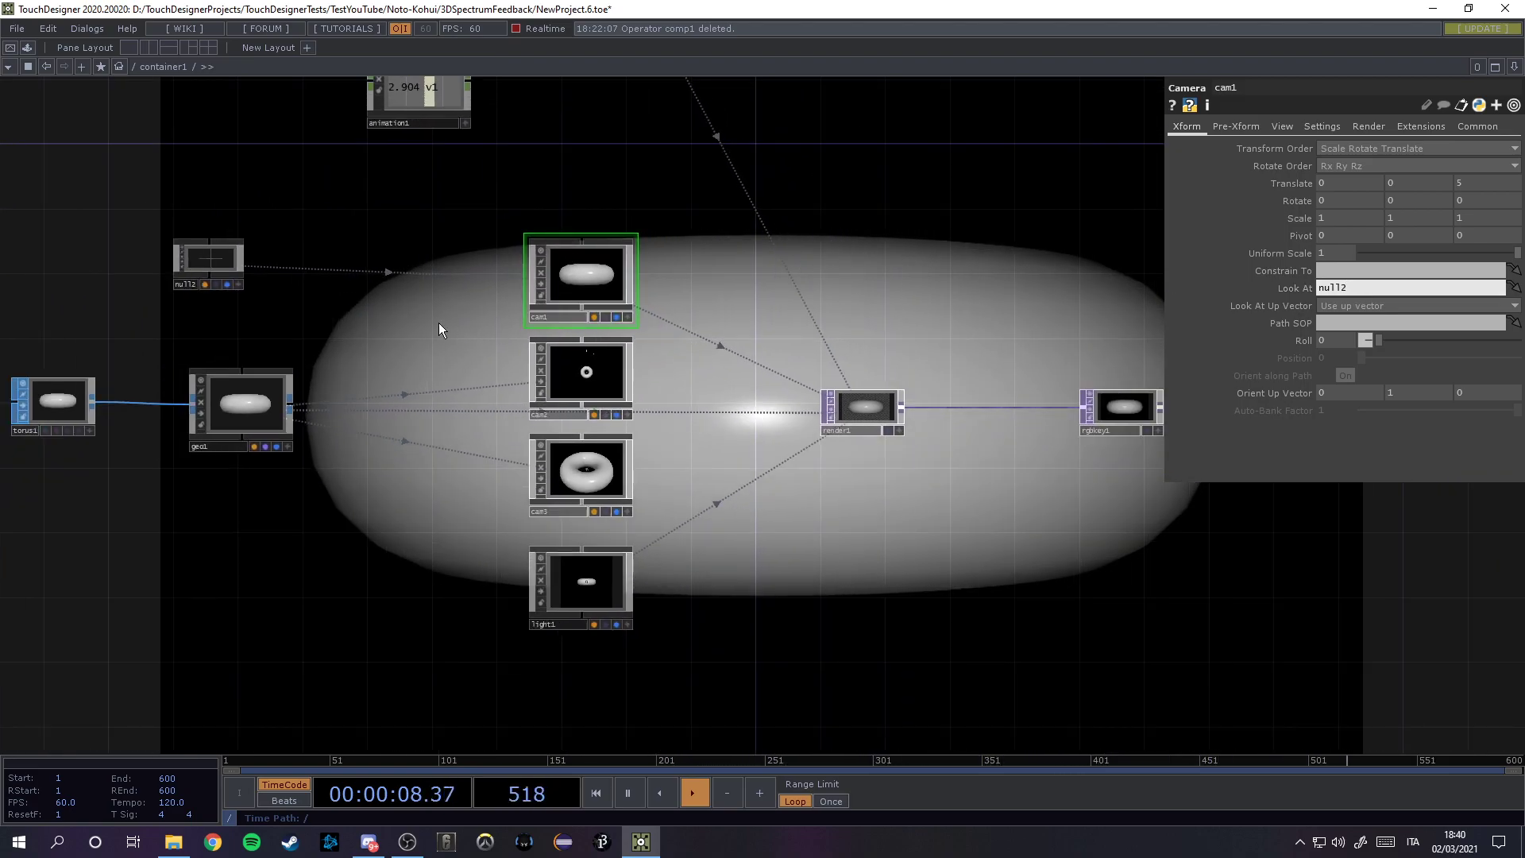
# Step: Point cam1's Look At back to geo1 and remove the extra null COMP
pyautogui.click(242, 403)
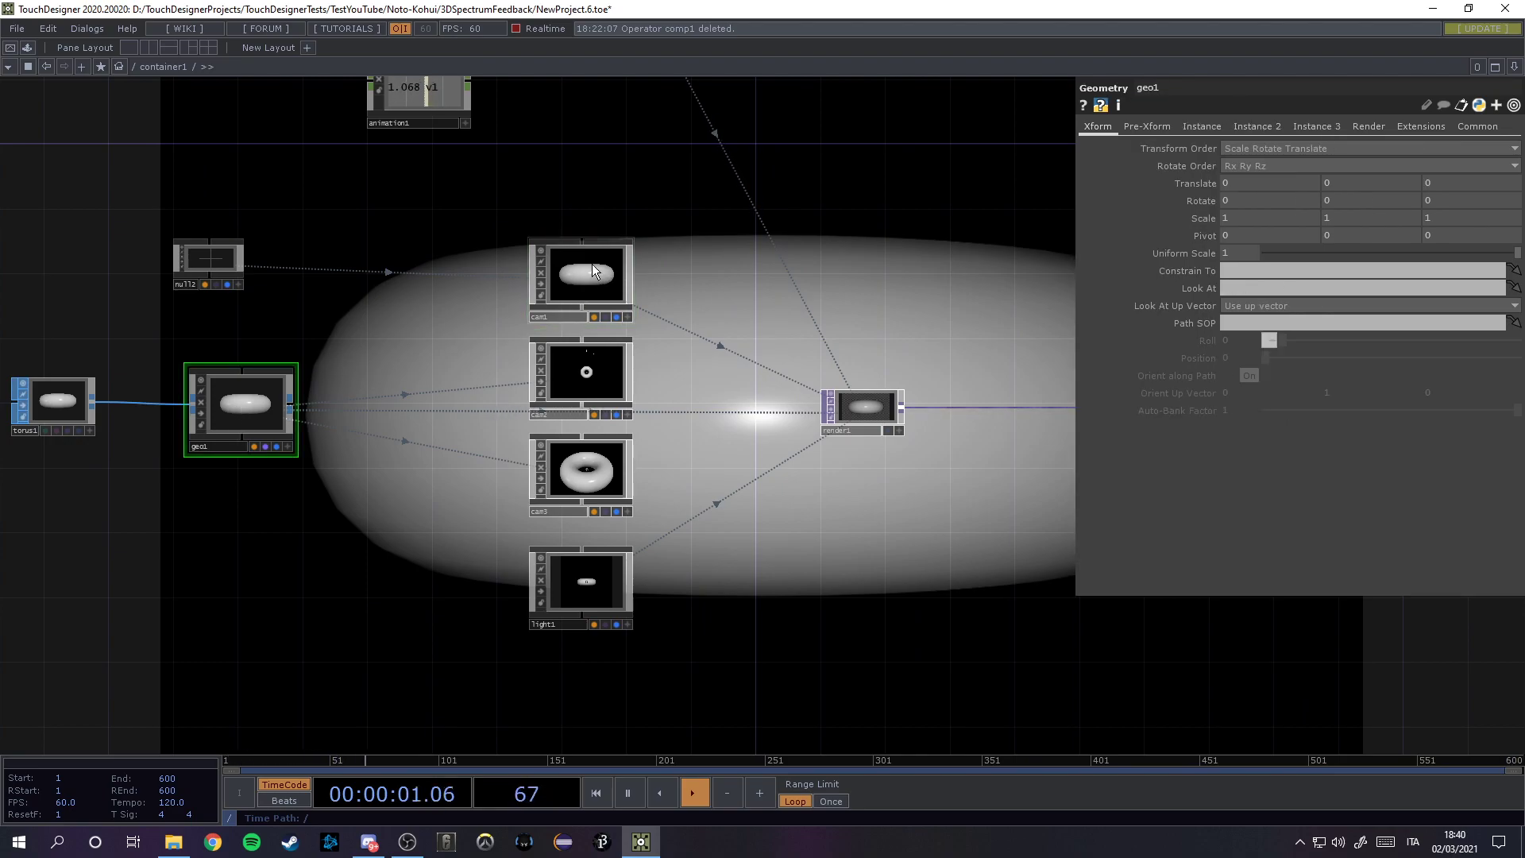
pyautogui.click(585, 273)
pyautogui.write('g')
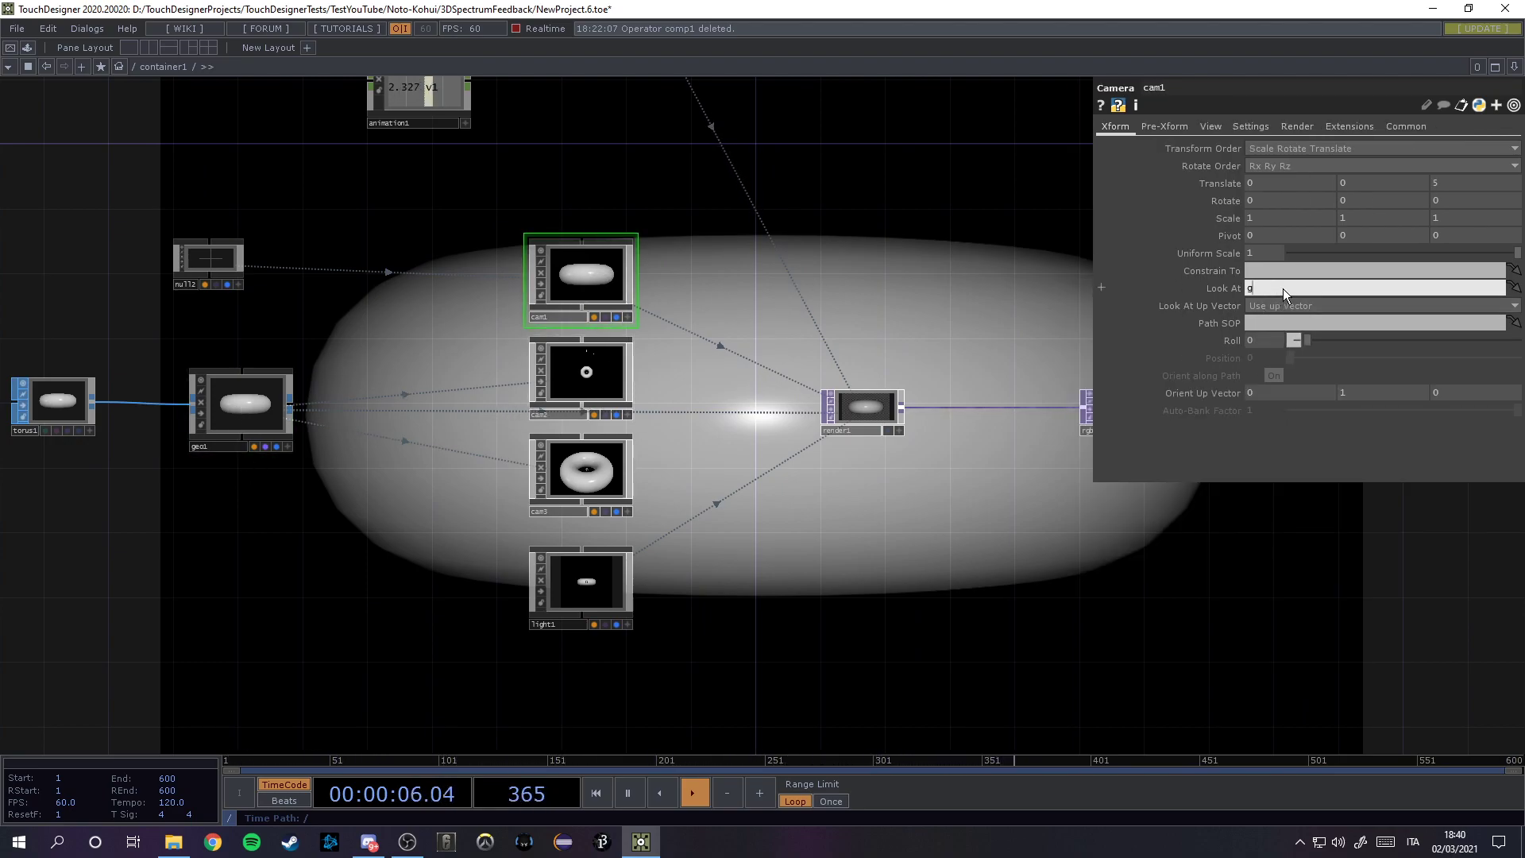
pyautogui.write('eo1')
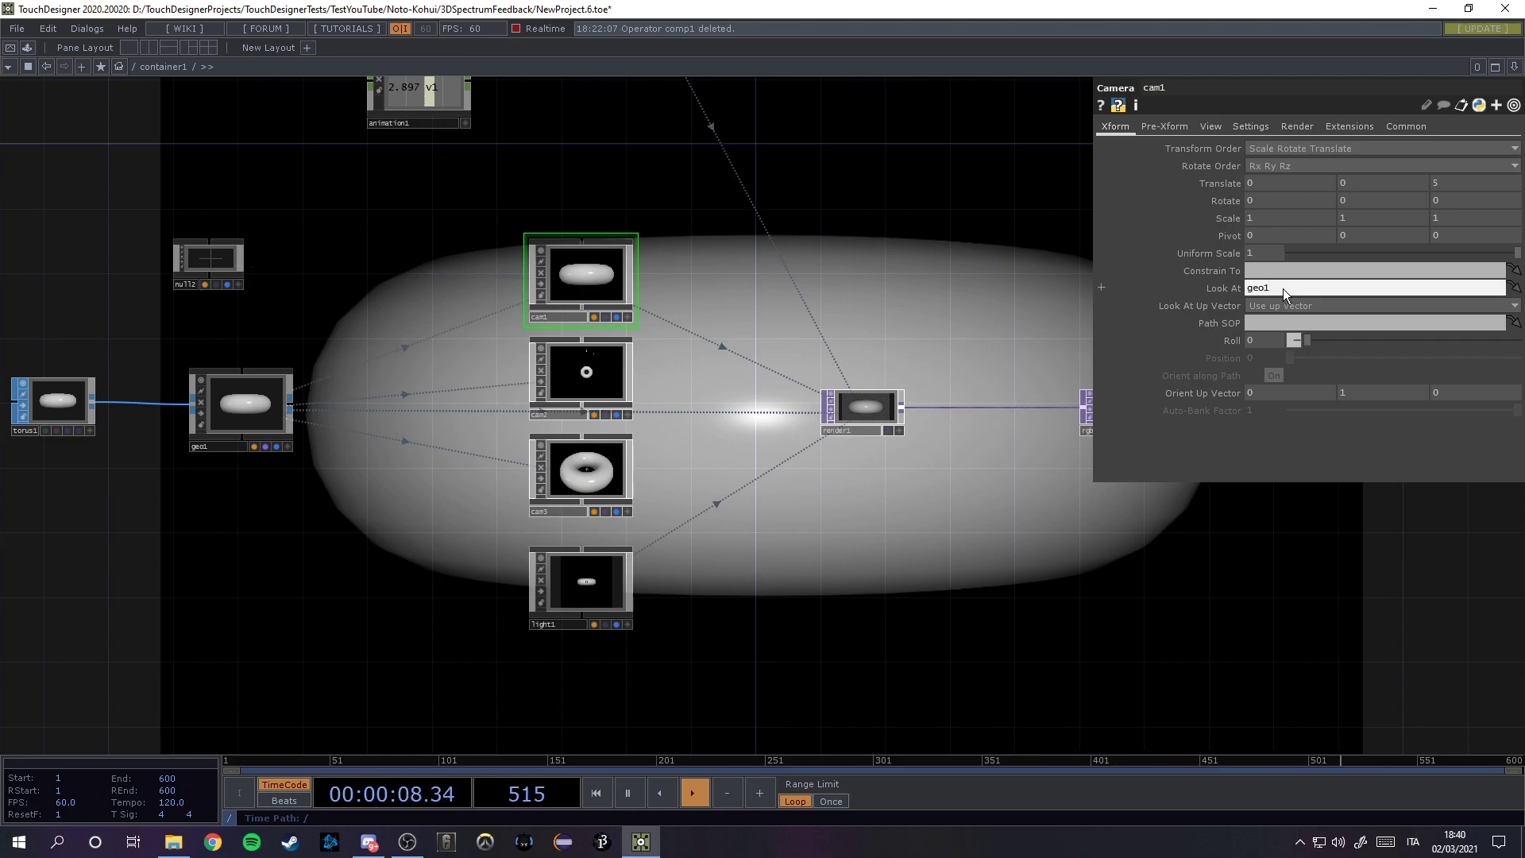
pyautogui.click(208, 262)
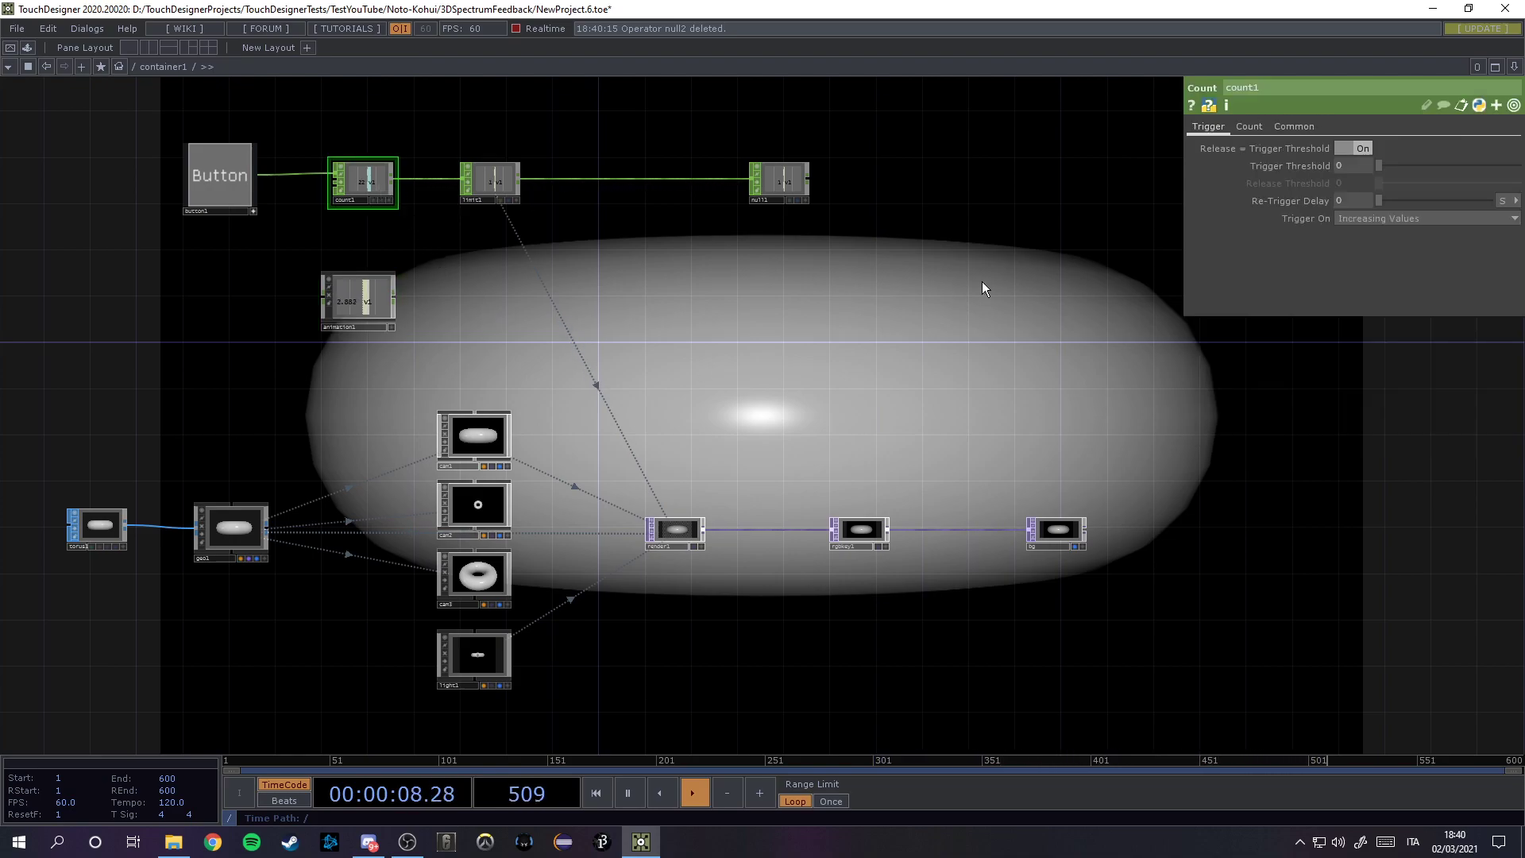
# Step: Set count1 to Loop Min/Max between 1 and 4 and make render1's camera expression read op('count1')
pyautogui.click(1249, 127)
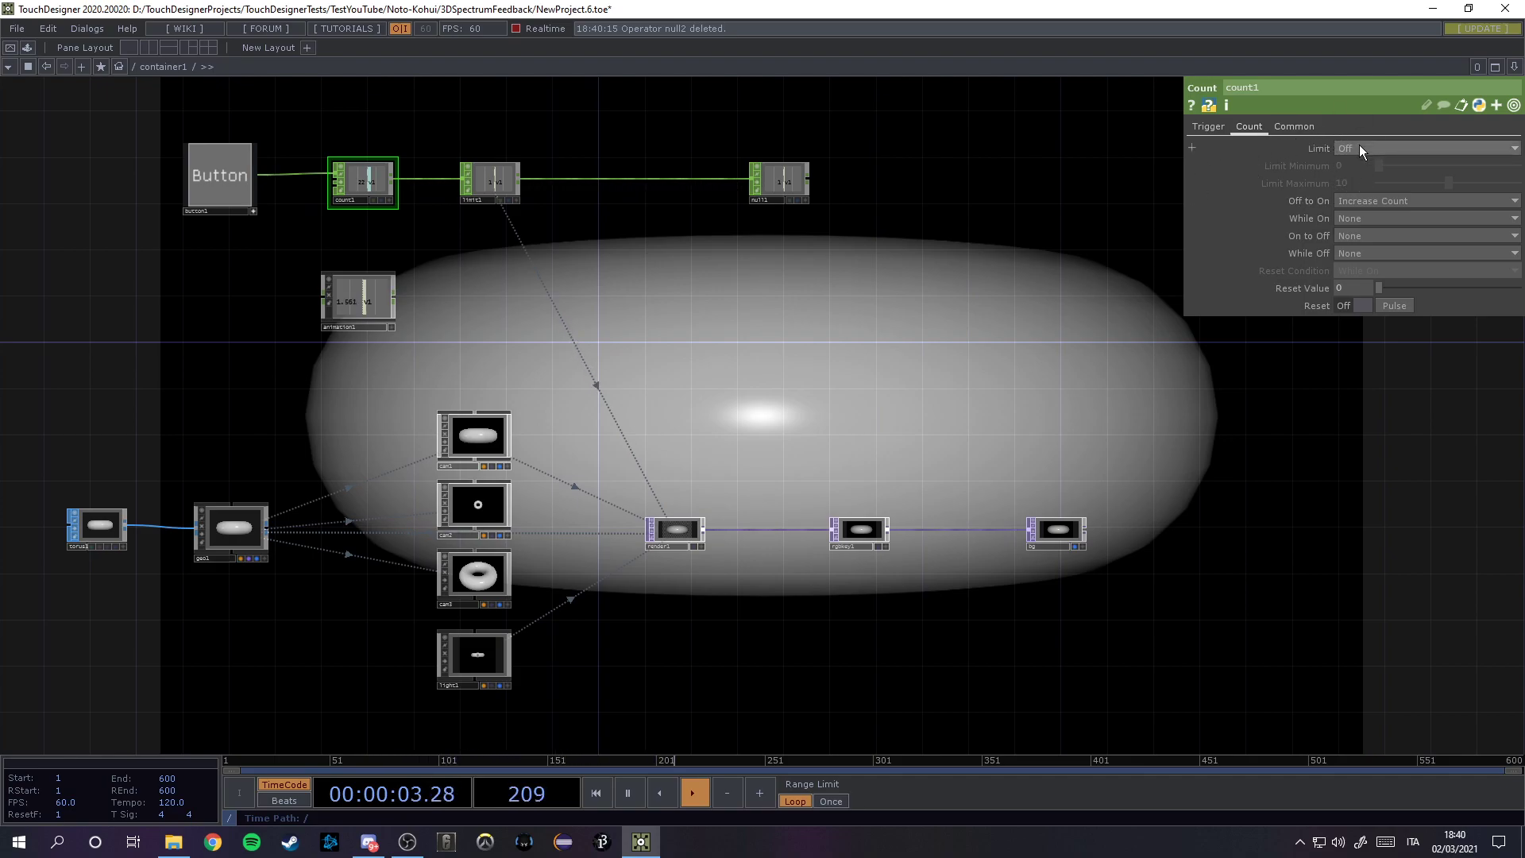
pyautogui.click(1427, 149)
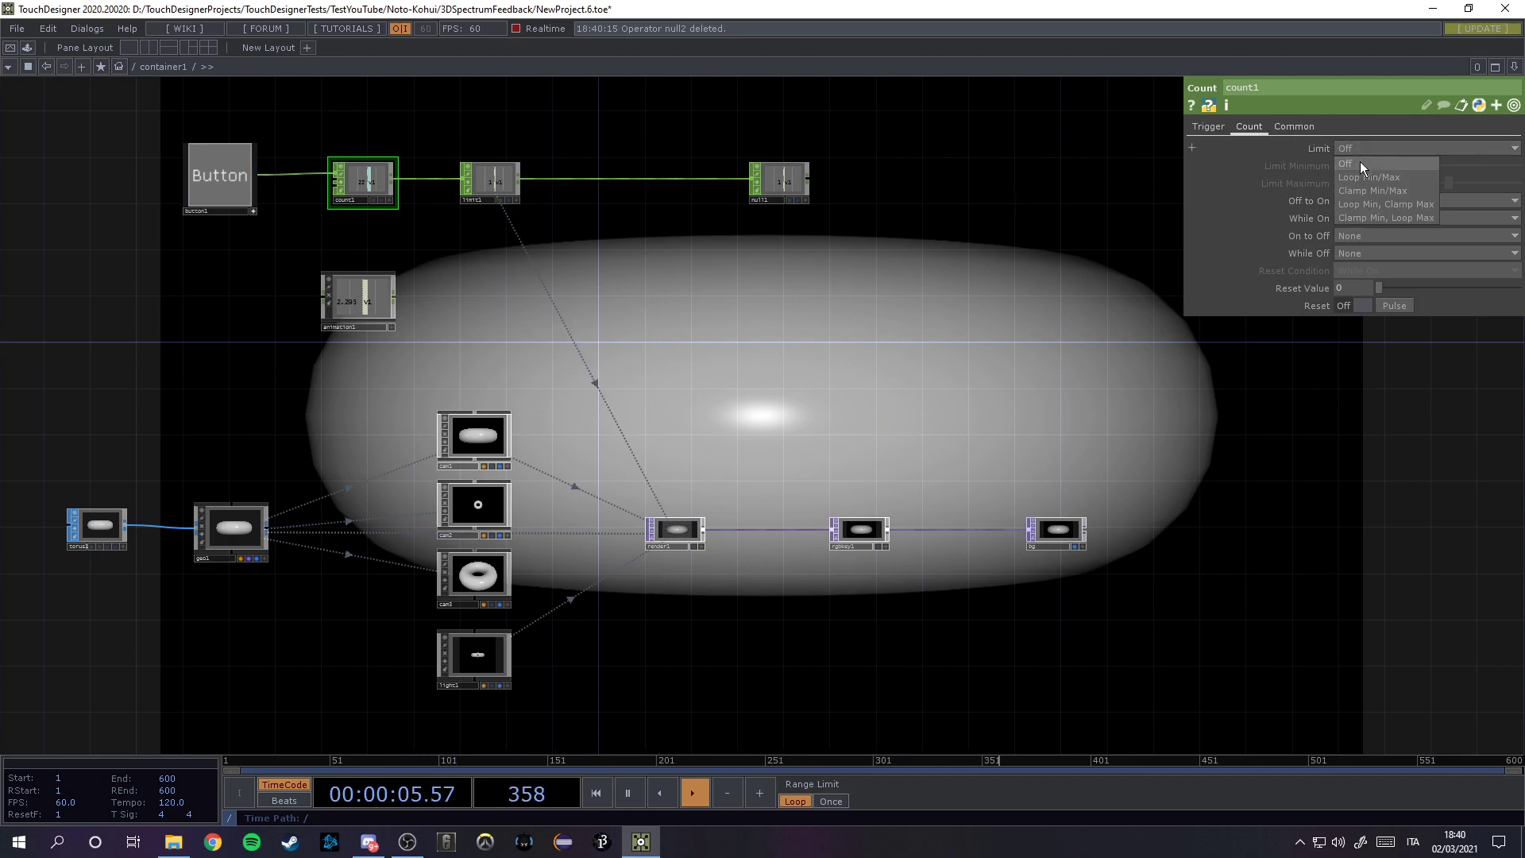
pyautogui.click(1369, 177)
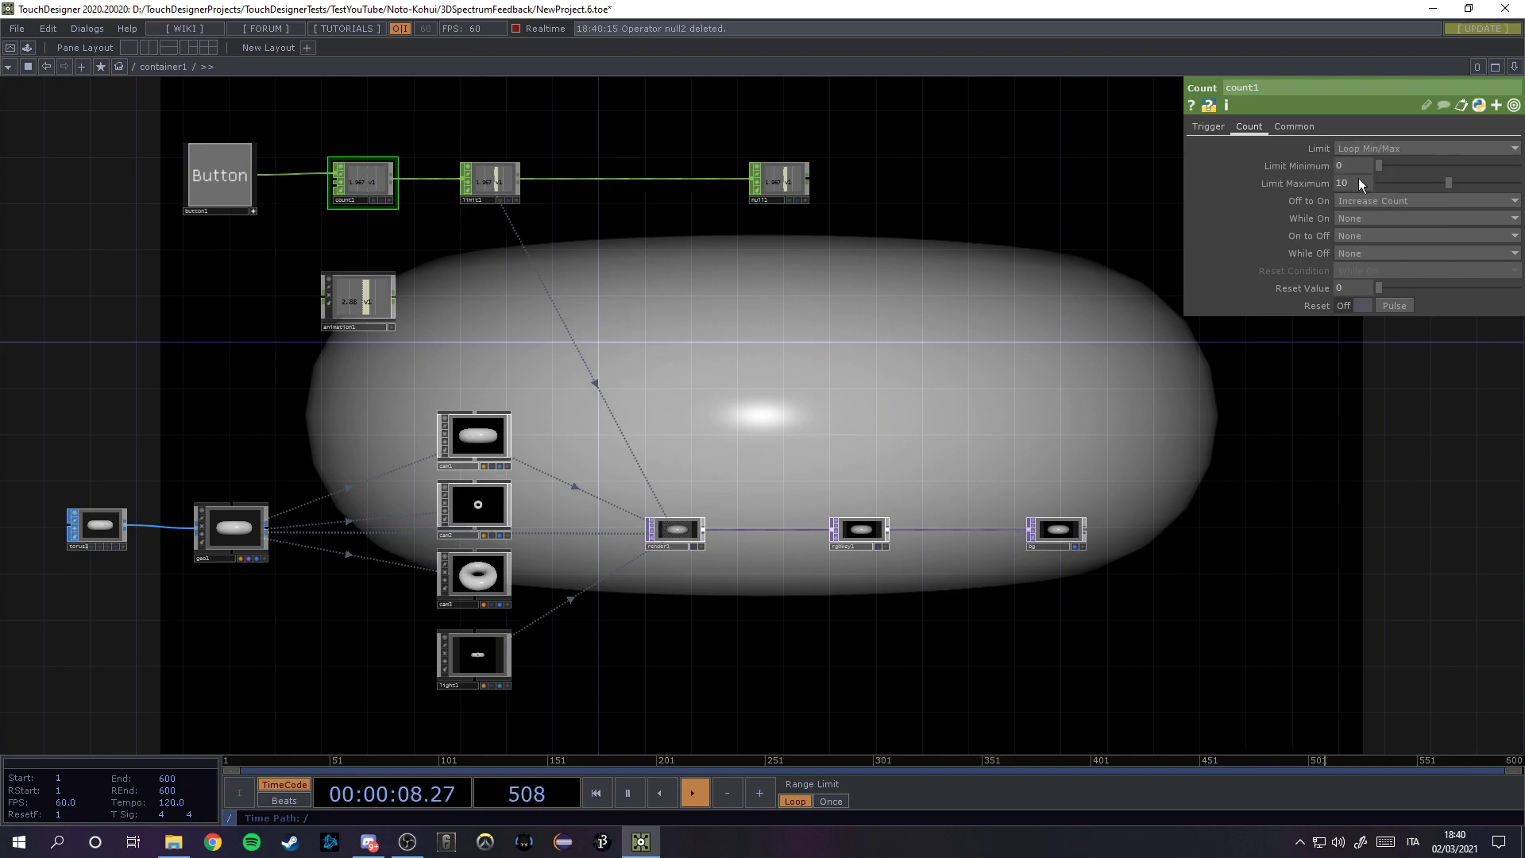
pyautogui.click(1394, 305)
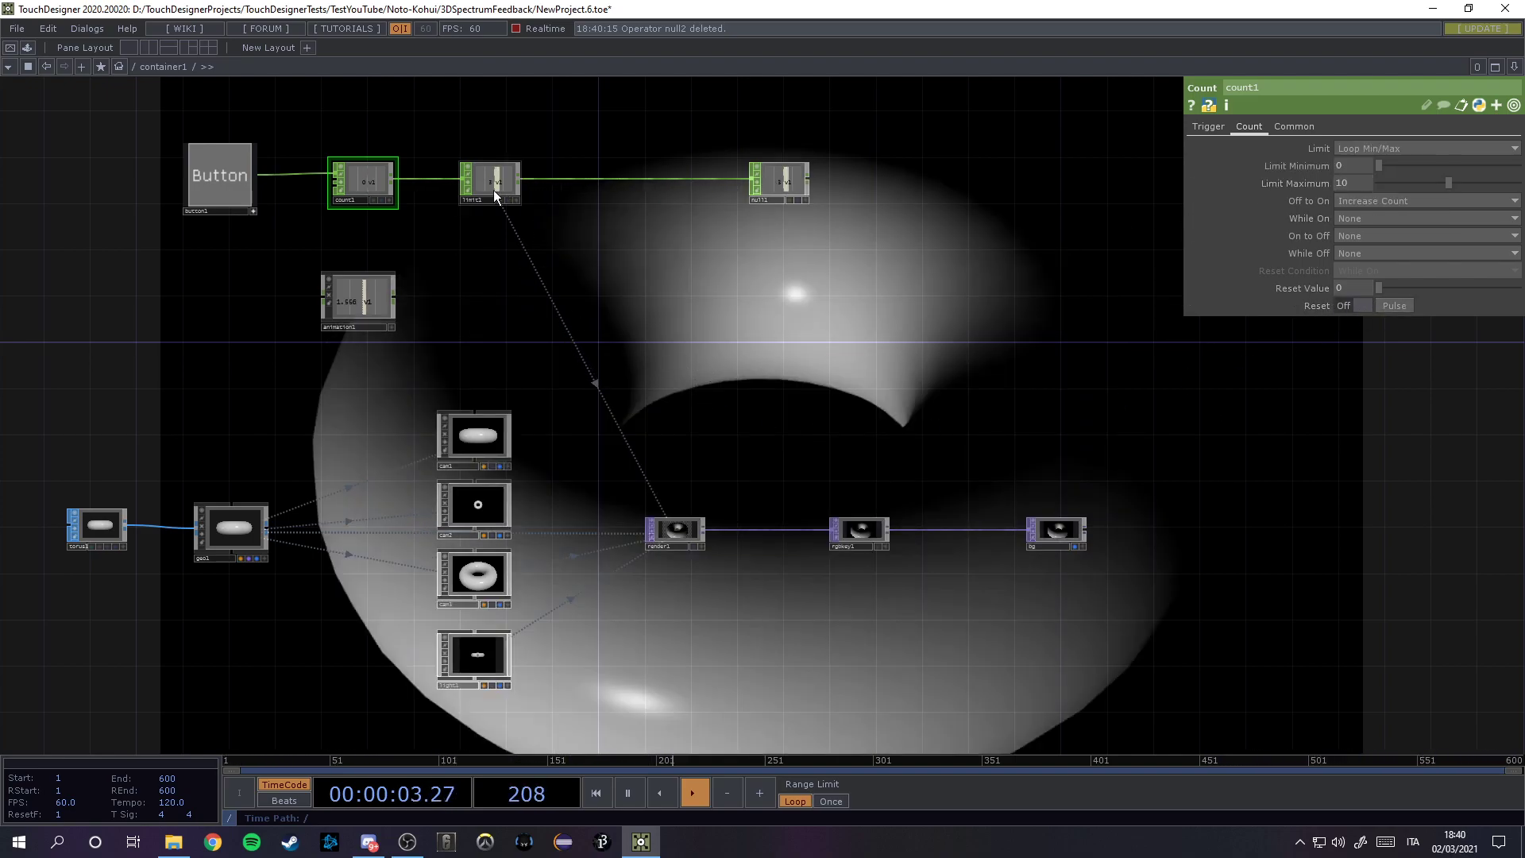
pyautogui.click(491, 180)
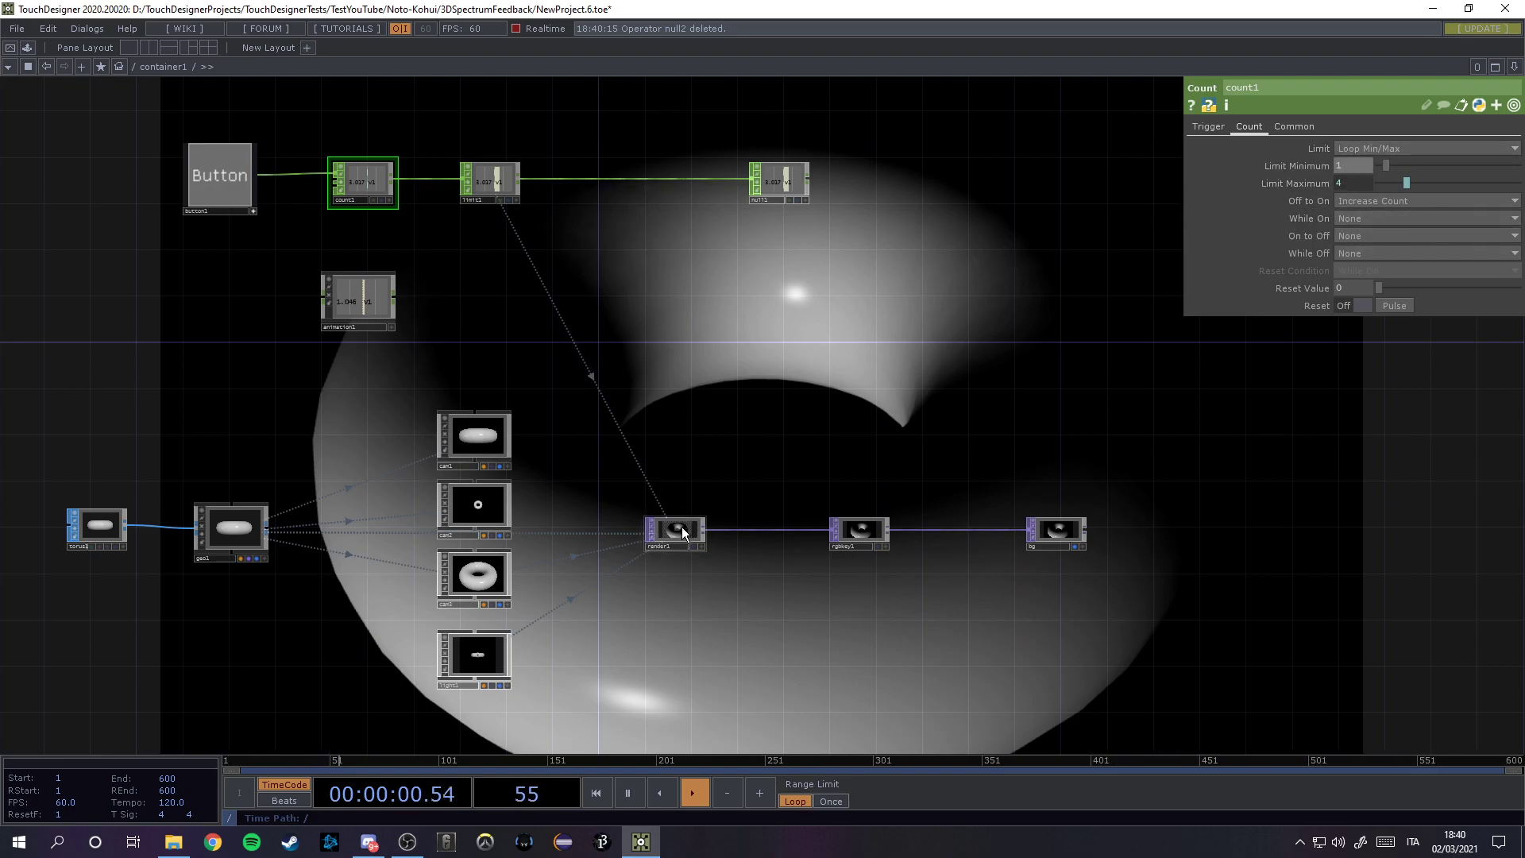
pyautogui.click(675, 531)
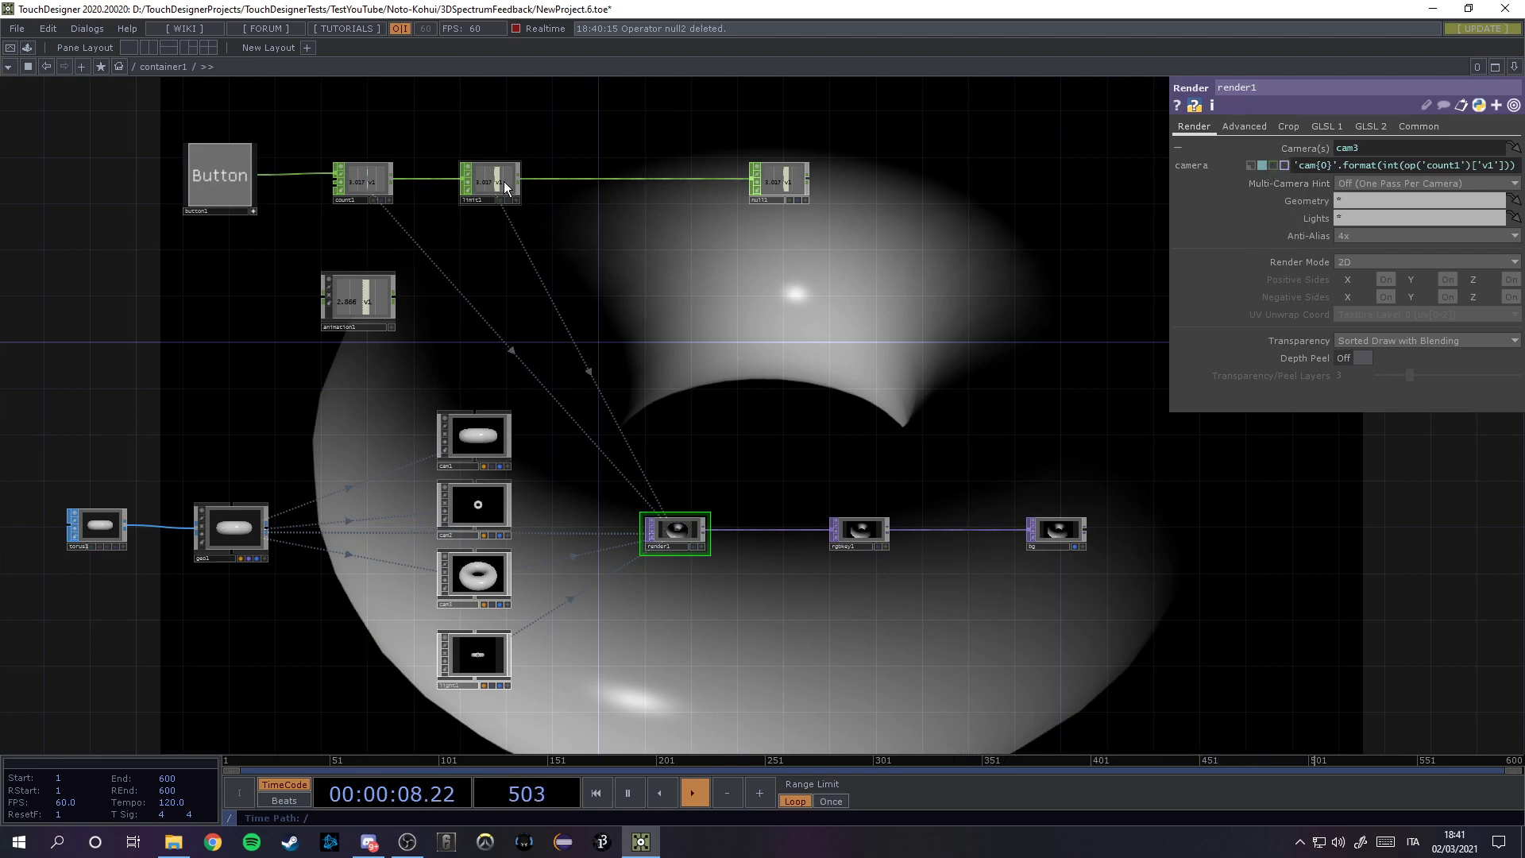
# Step: Delete limit1 and give count1's Maximum the expression len(ops('cam*')), evaluating to 3
pyautogui.click(489, 179)
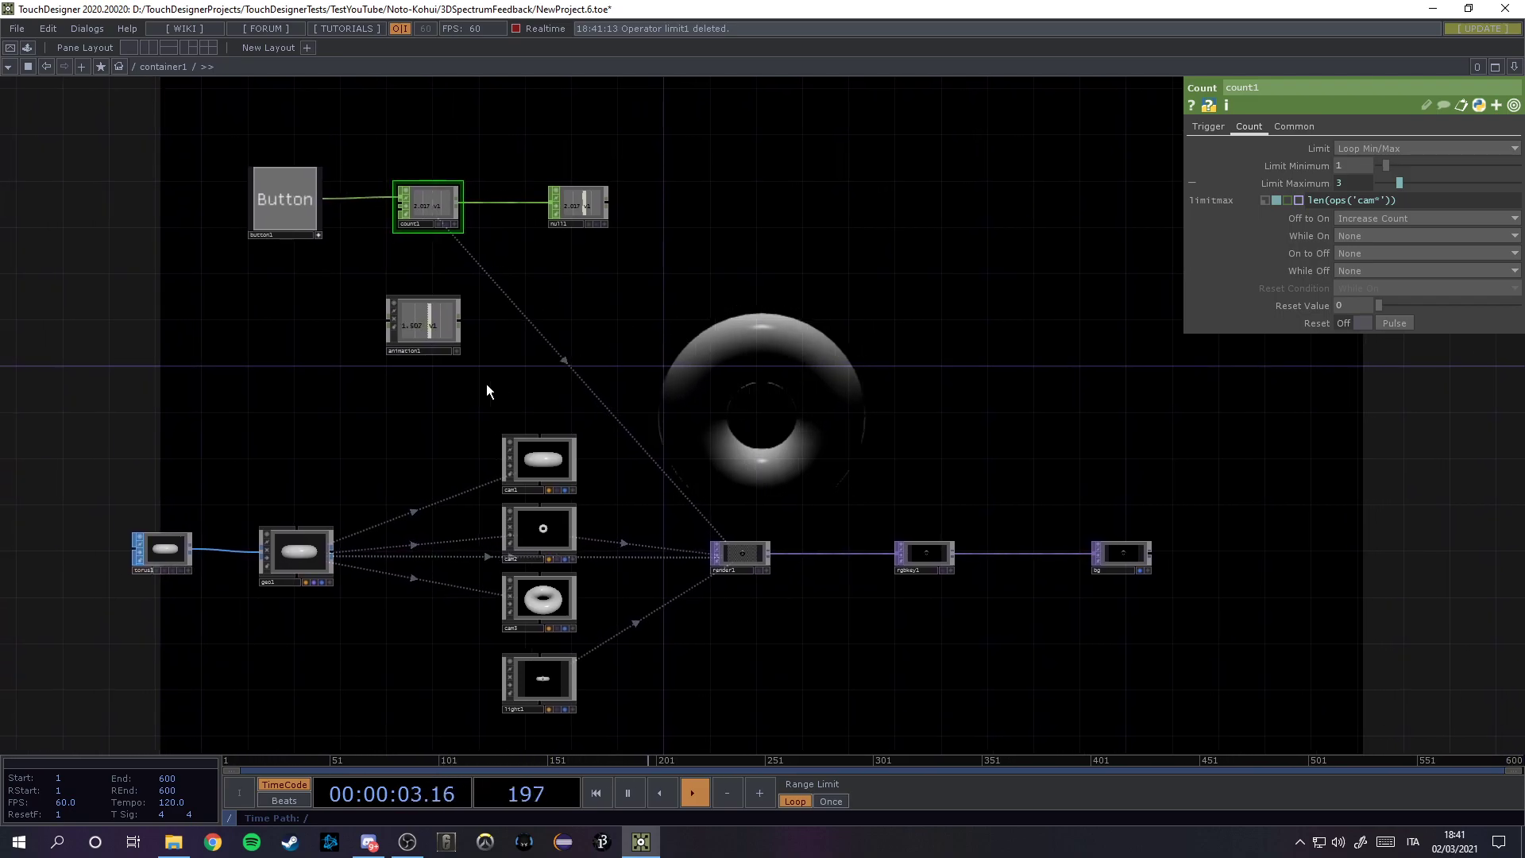
# Step: Shape animation1's v1 curve to rise from 1 to 3 in the animation editor, feeding null1 for render1
pyautogui.click(423, 324)
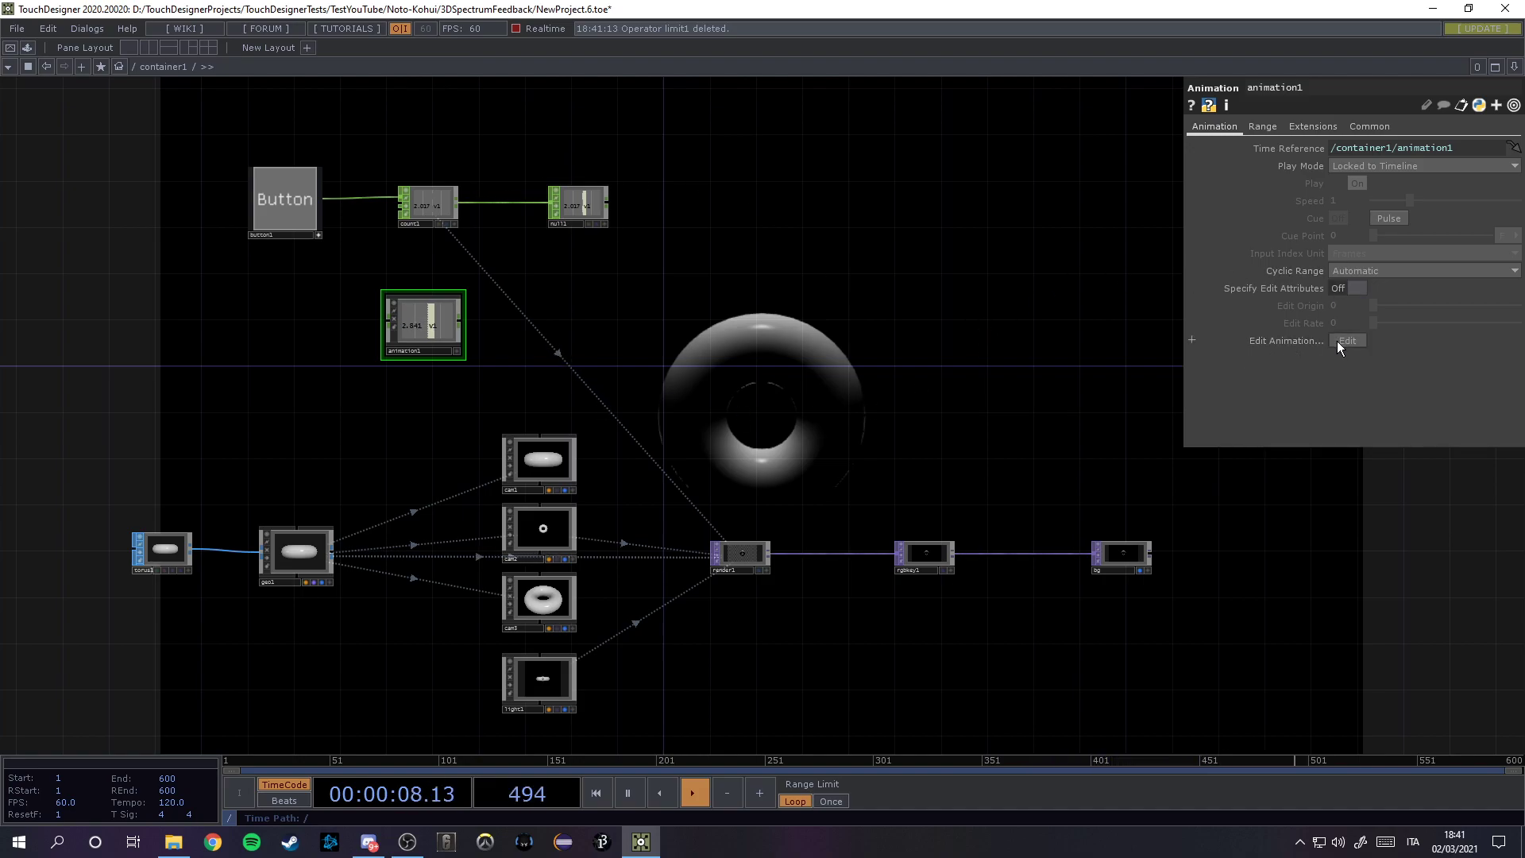
pyautogui.click(1347, 340)
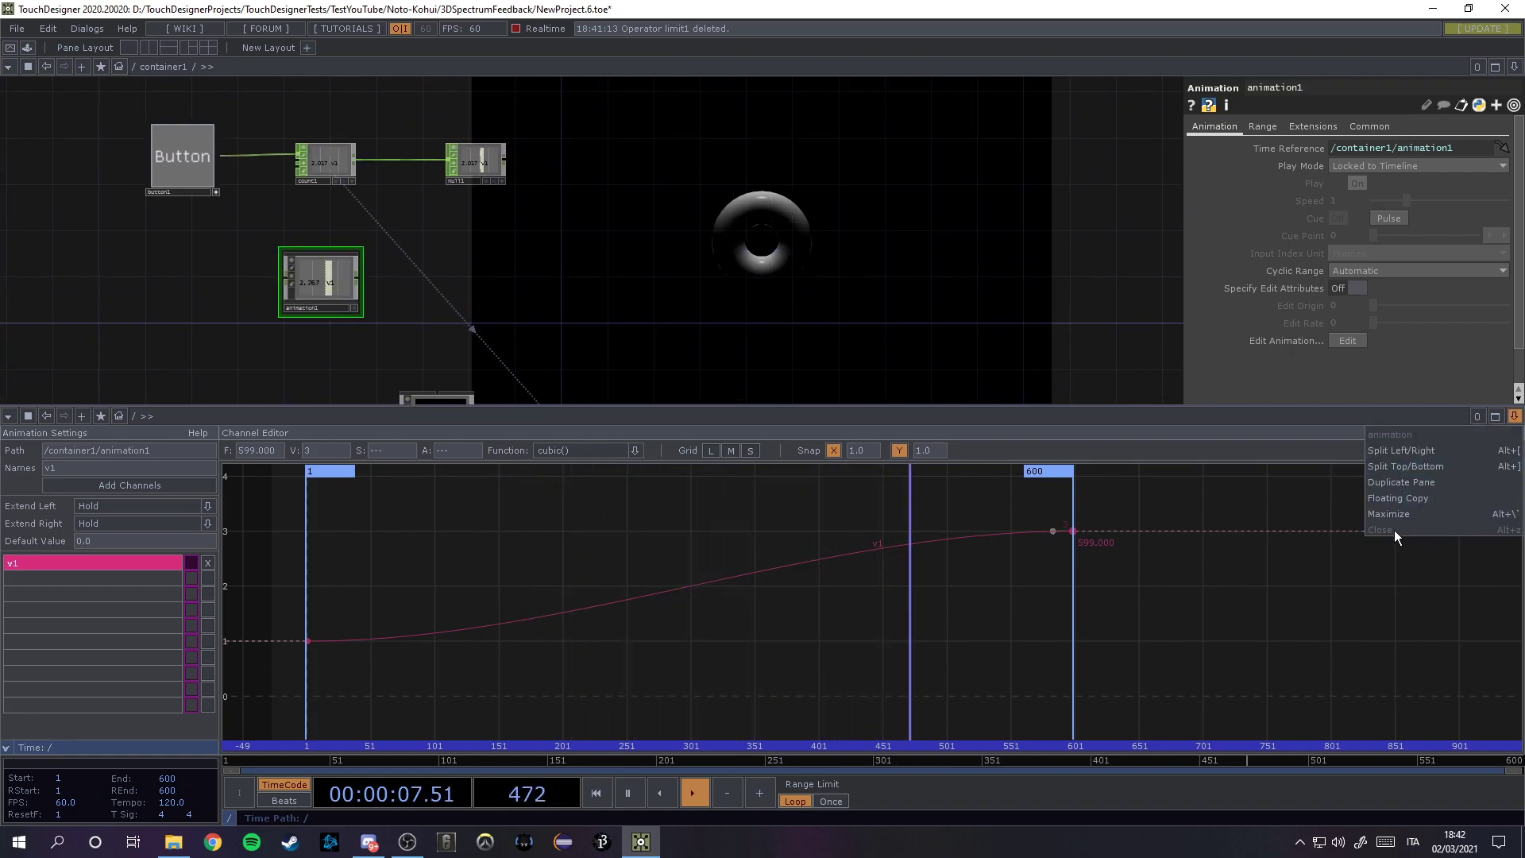
pyautogui.click(1381, 529)
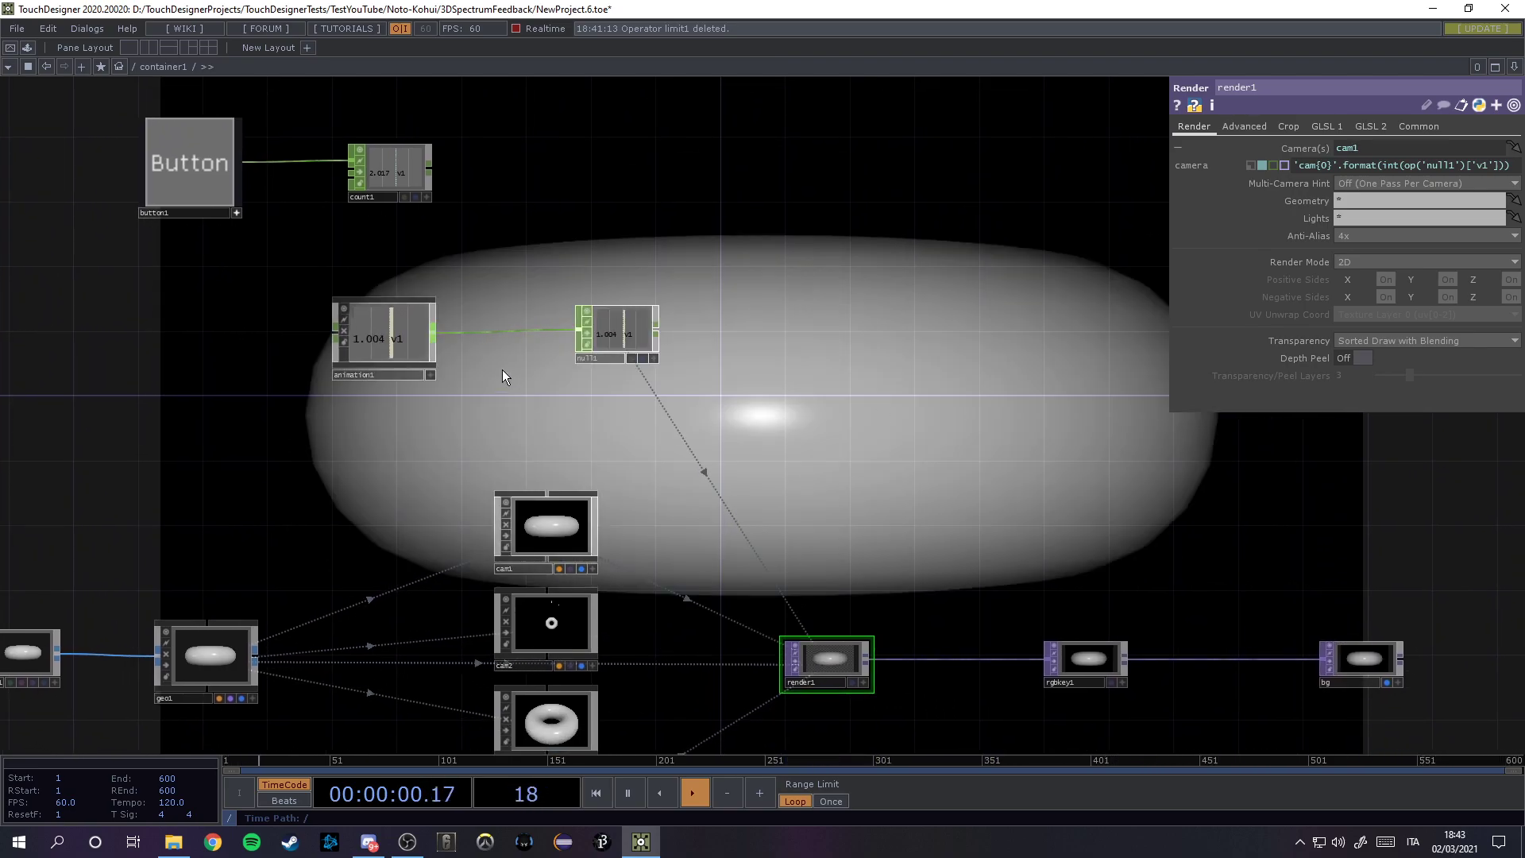
pyautogui.click(381, 335)
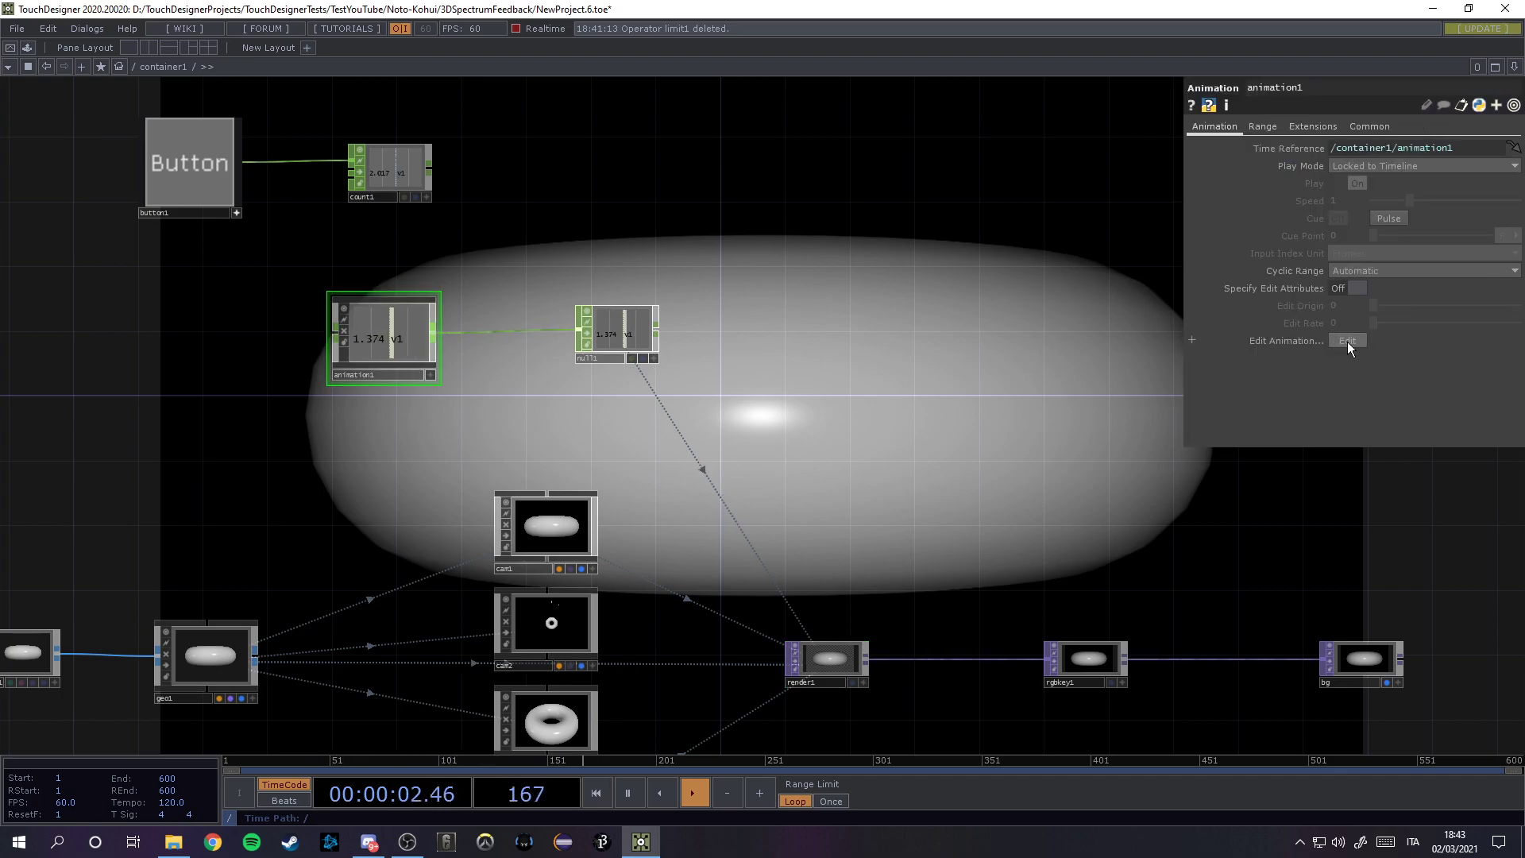
pyautogui.click(1347, 340)
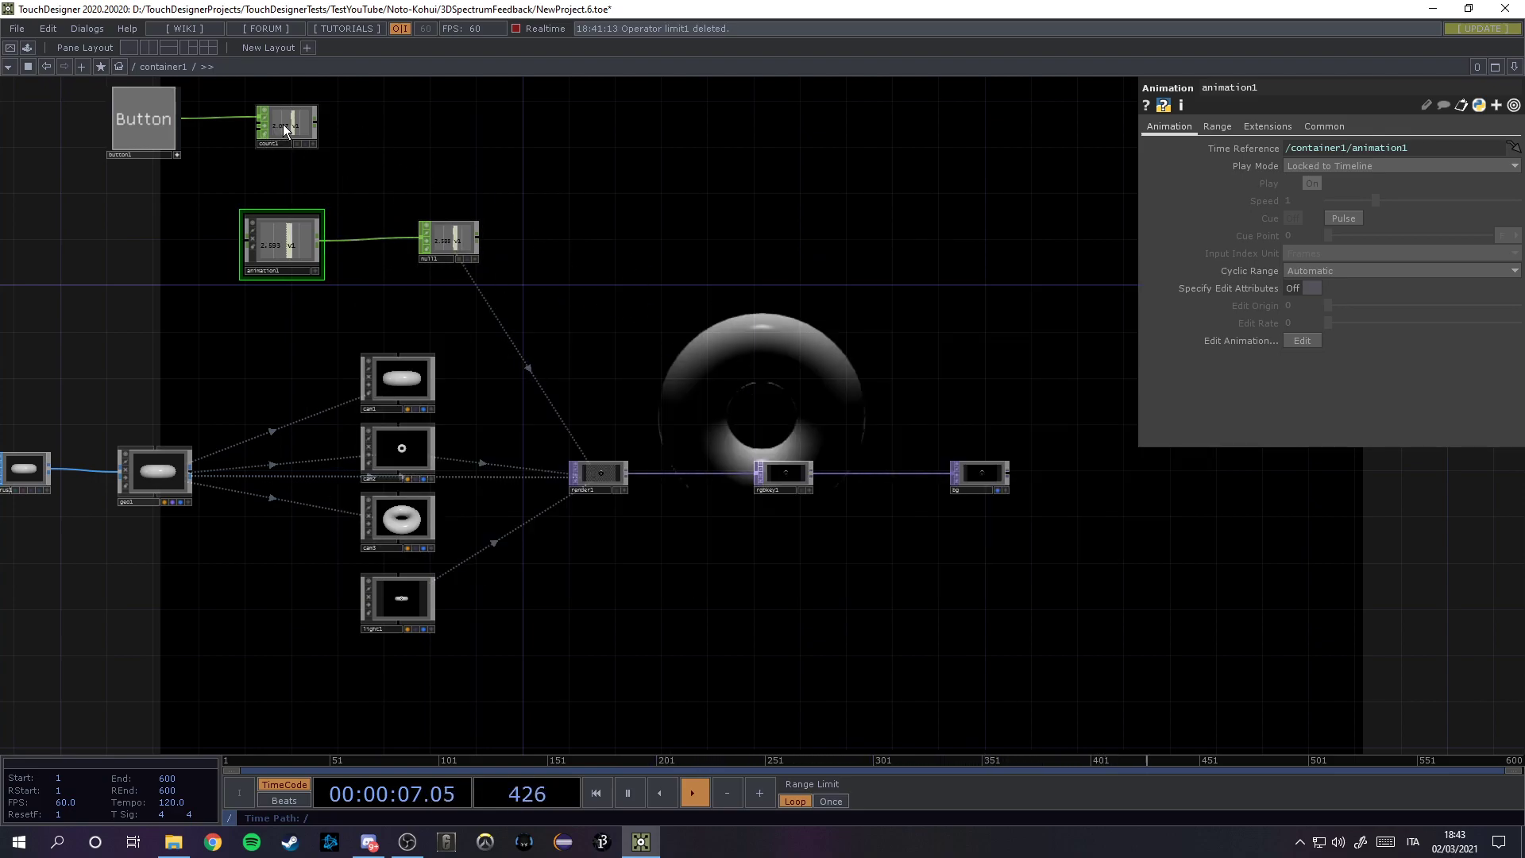
pyautogui.click(286, 127)
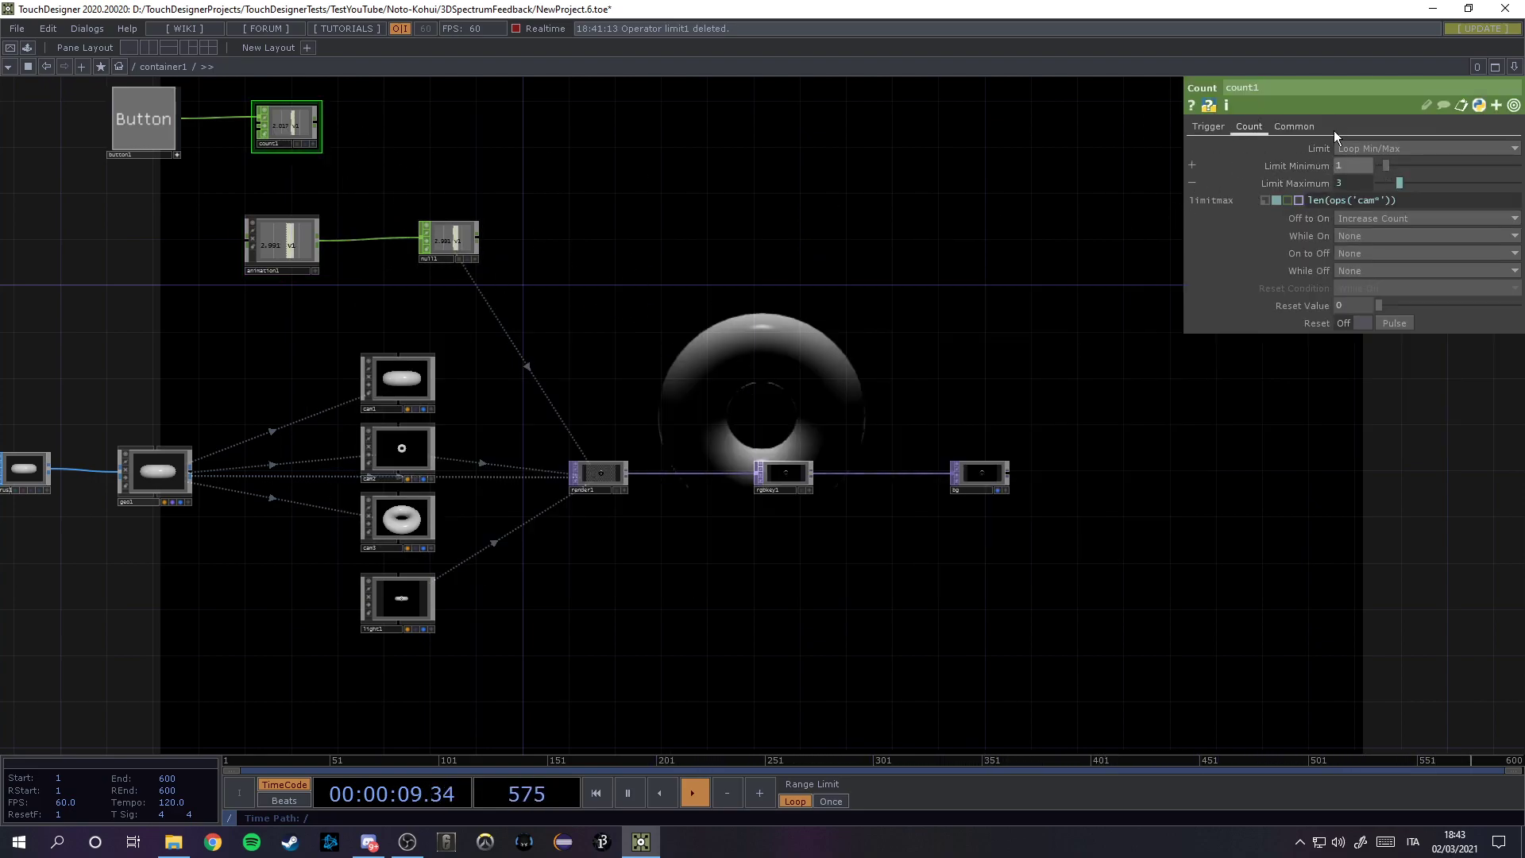